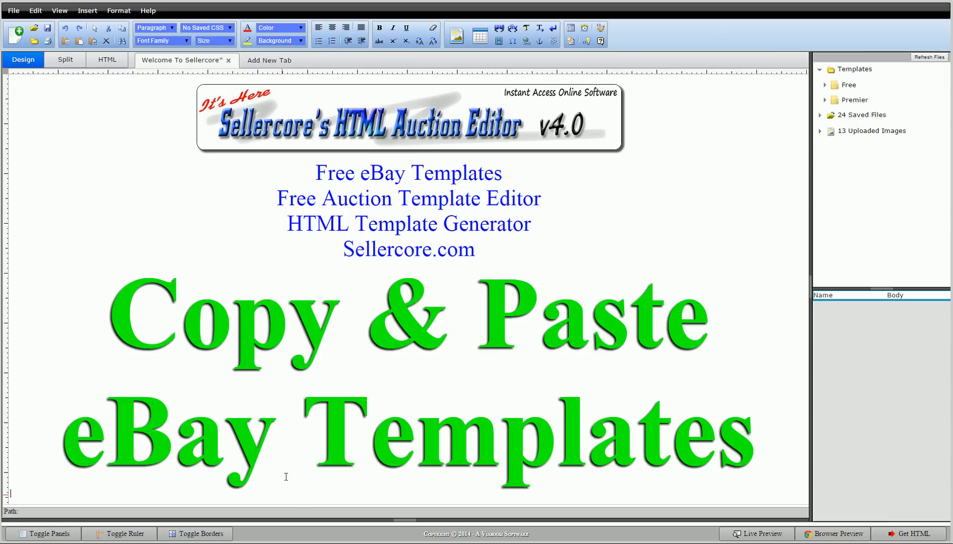
mouse_move(285, 476)
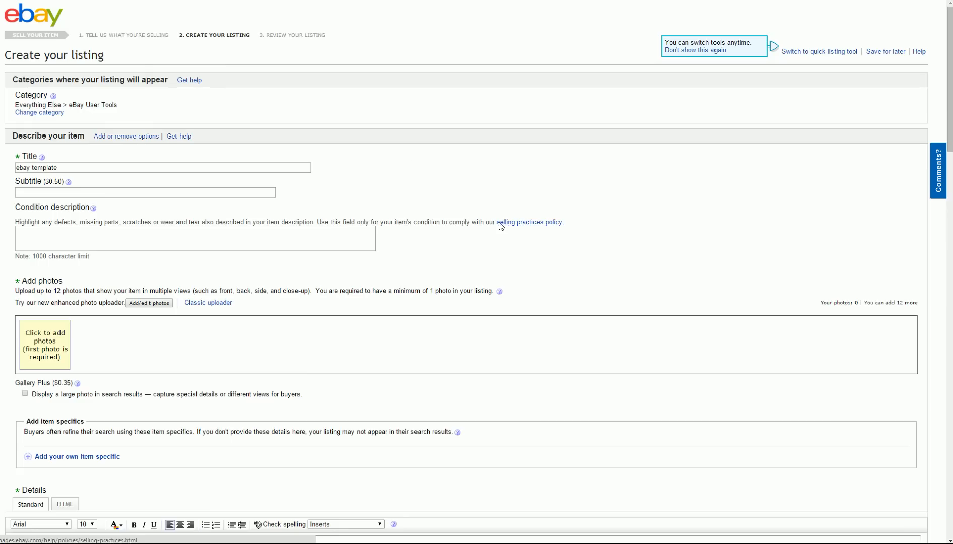
Step: Copy the Dell laptop template page, with photos, specs and warranty badge, from Chrome
scroll(down, 3)
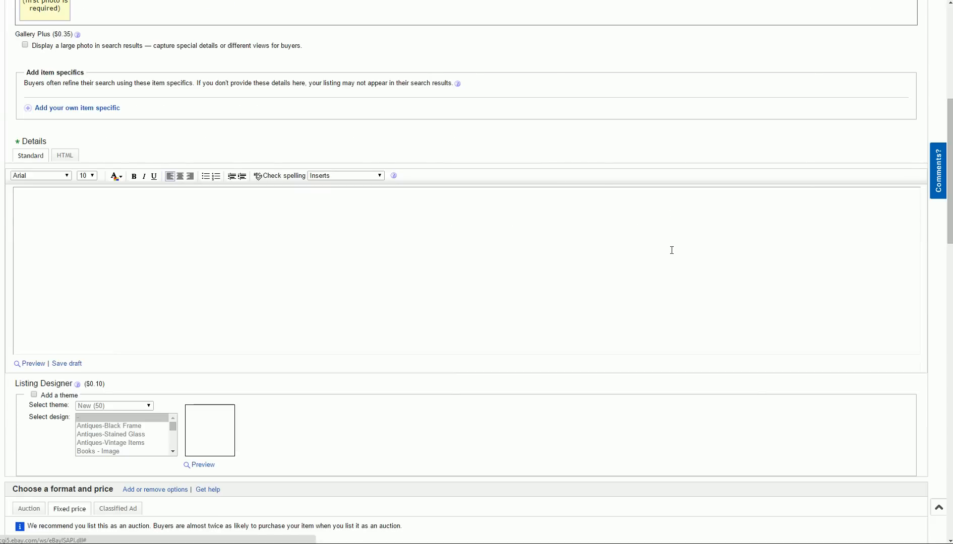
mouse_move(50, 243)
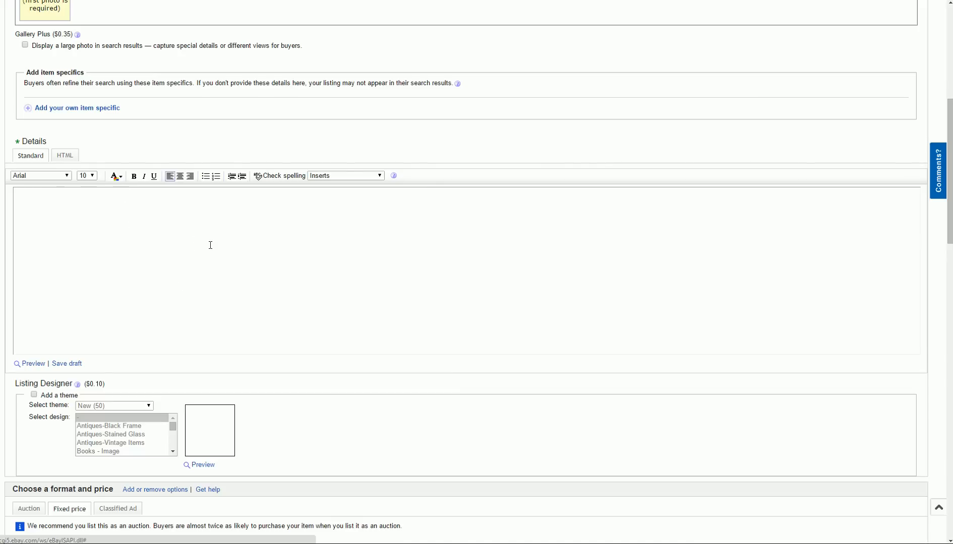
mouse_move(282, 265)
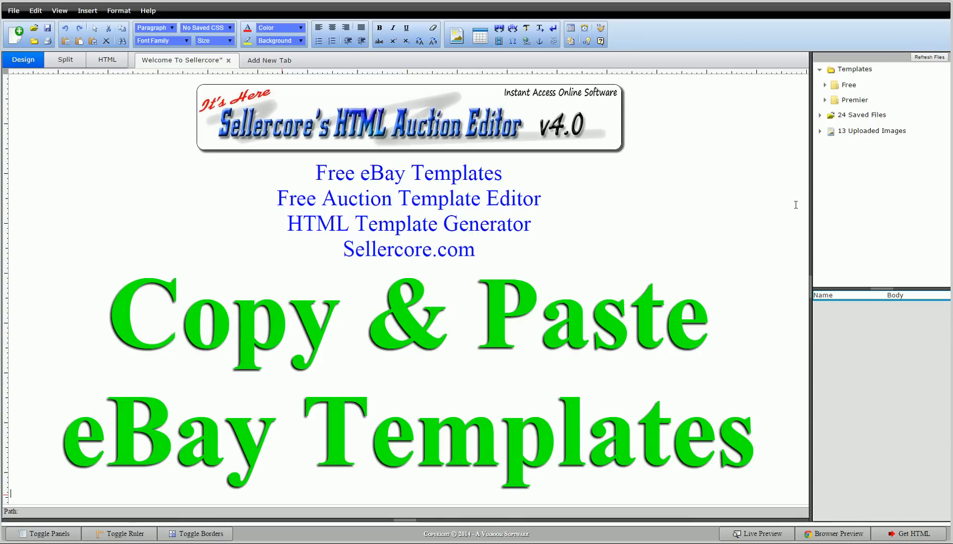
mouse_move(759, 201)
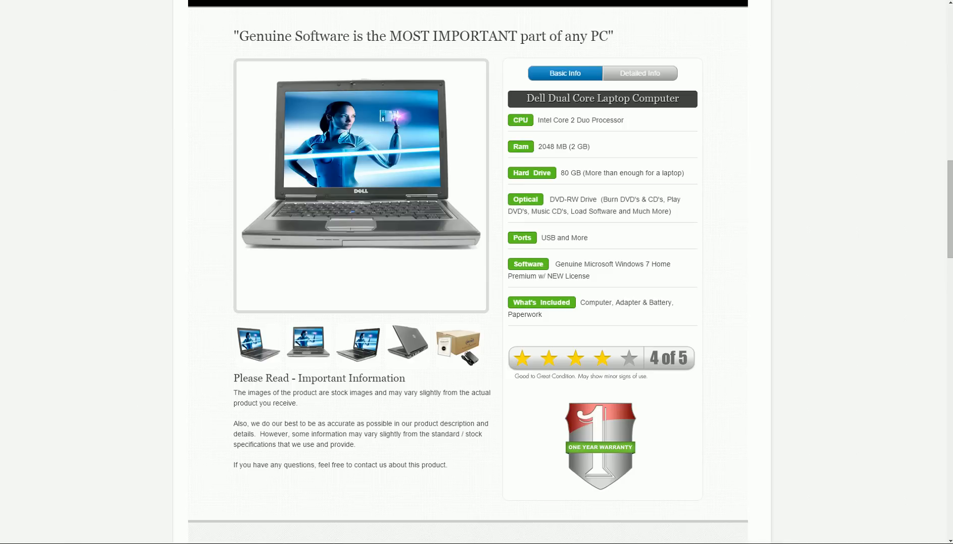
mouse_move(52, 218)
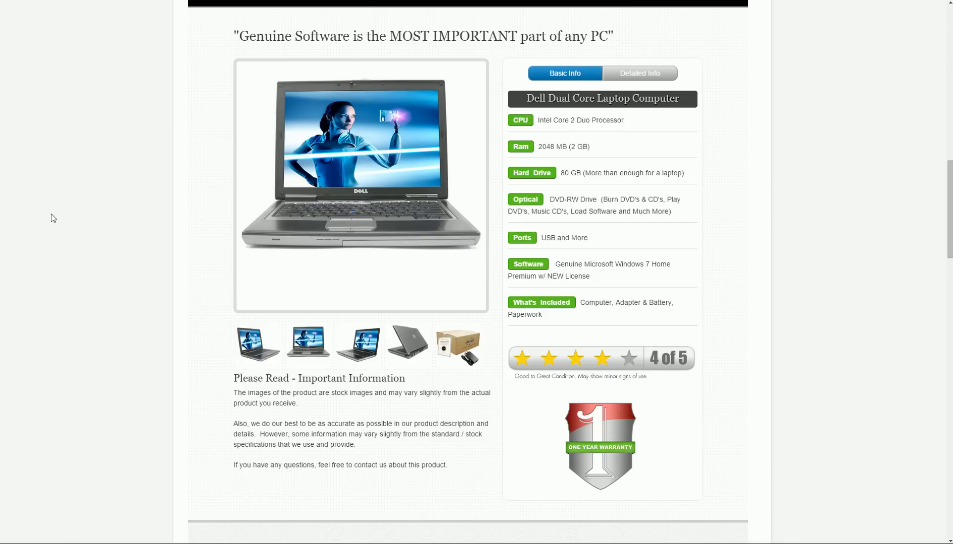
mouse_move(53, 216)
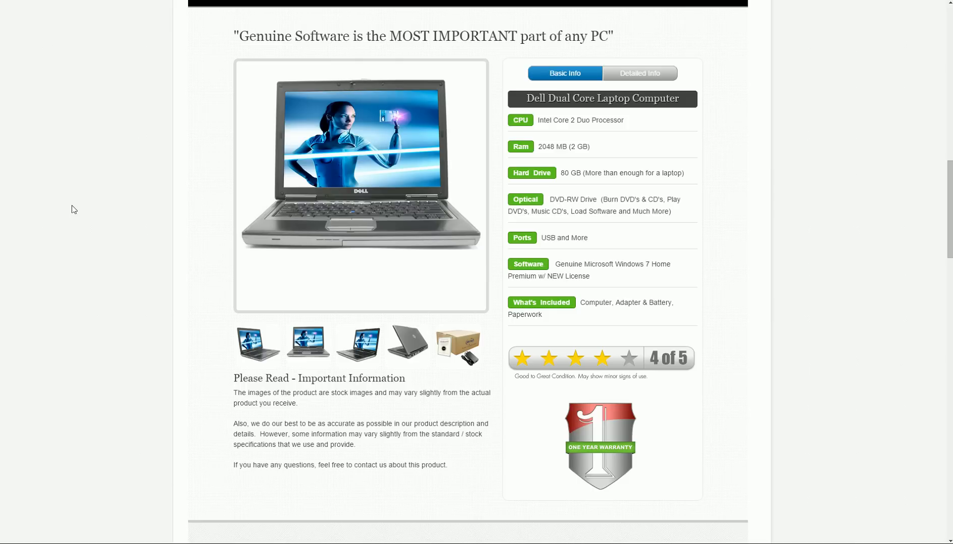
mouse_move(289, 116)
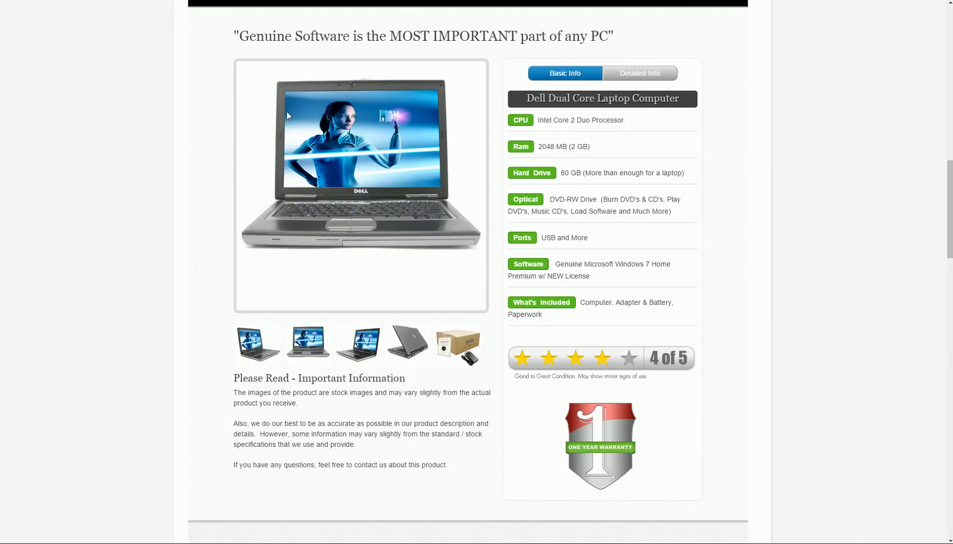
mouse_move(797, 324)
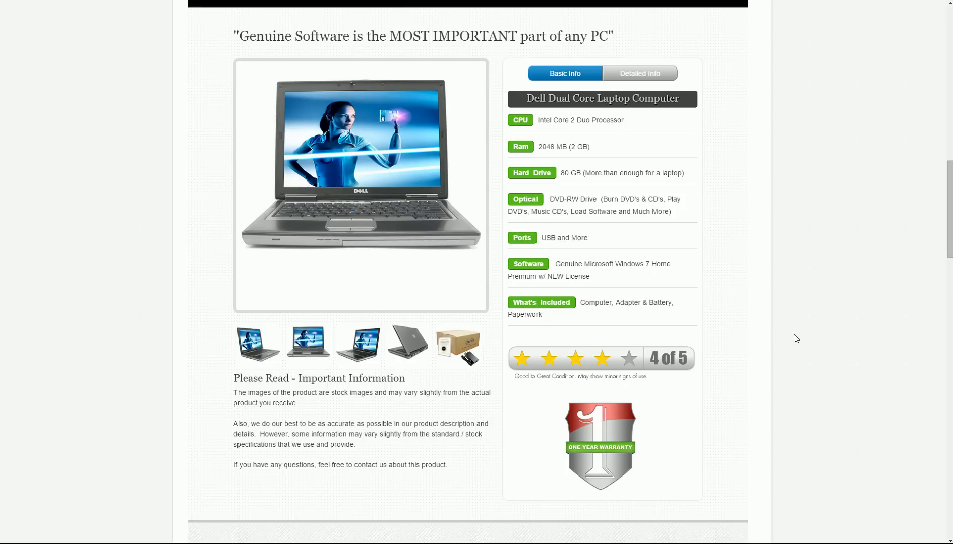
mouse_move(763, 299)
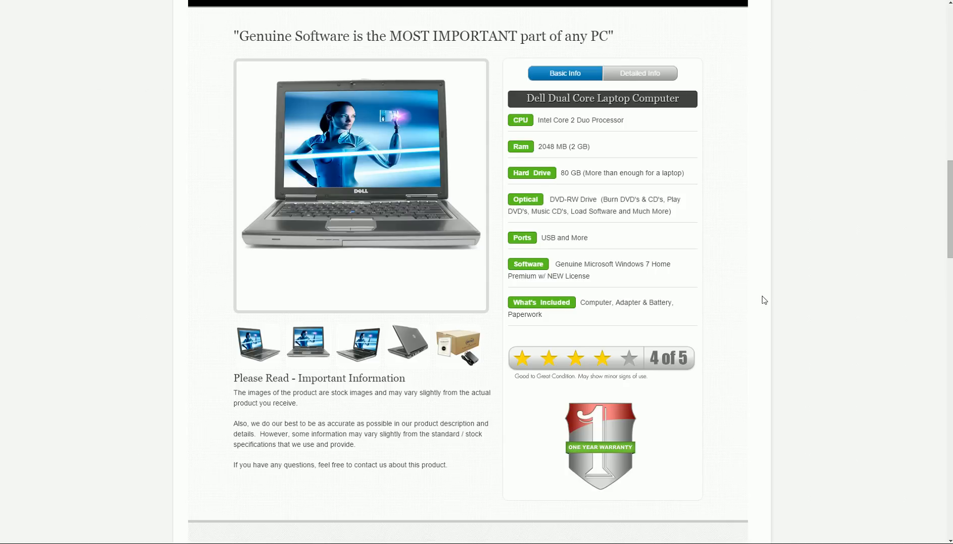
mouse_move(205, 90)
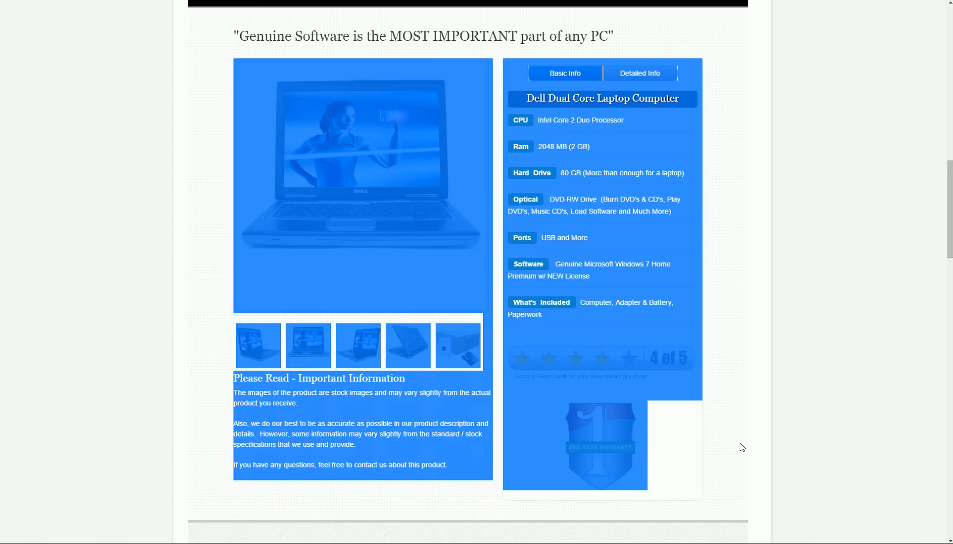
mouse_move(603, 337)
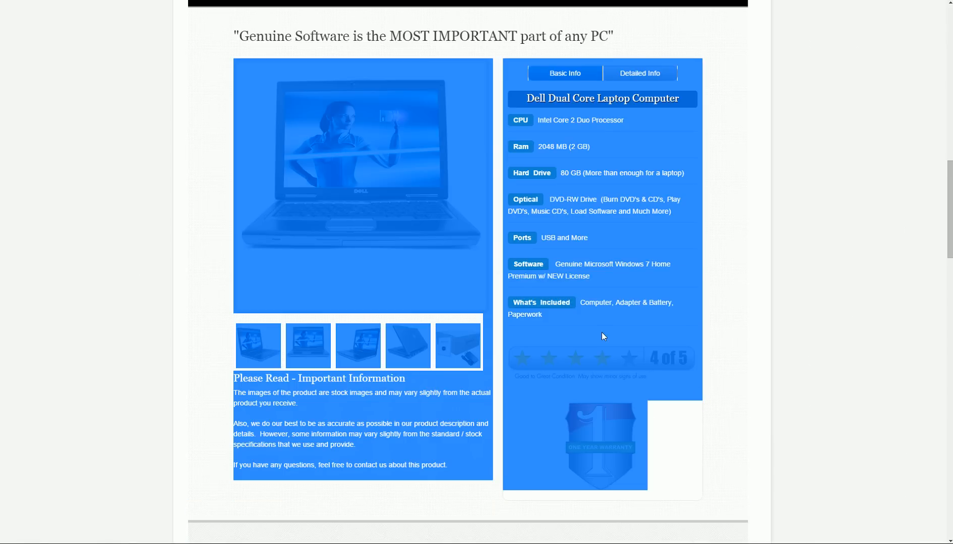
right_click(602, 336)
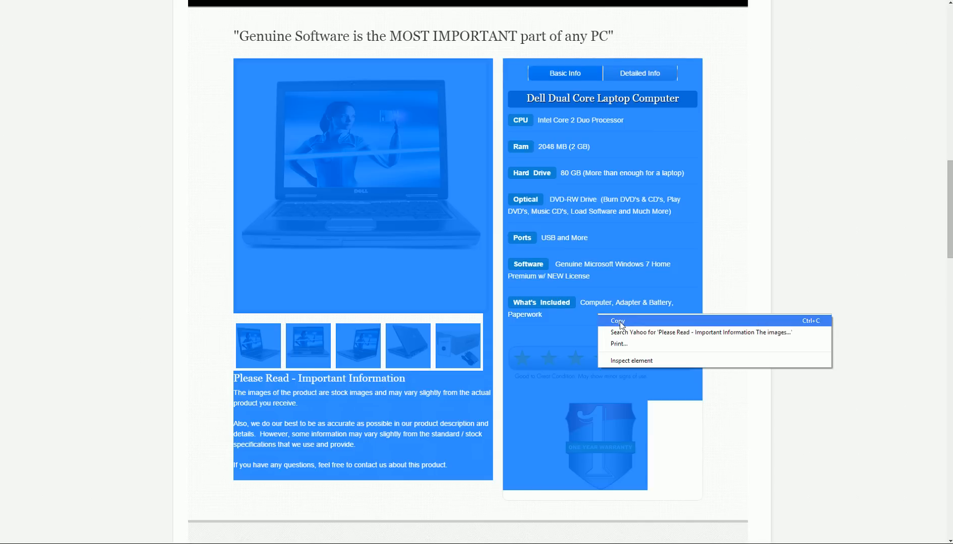
mouse_move(636, 323)
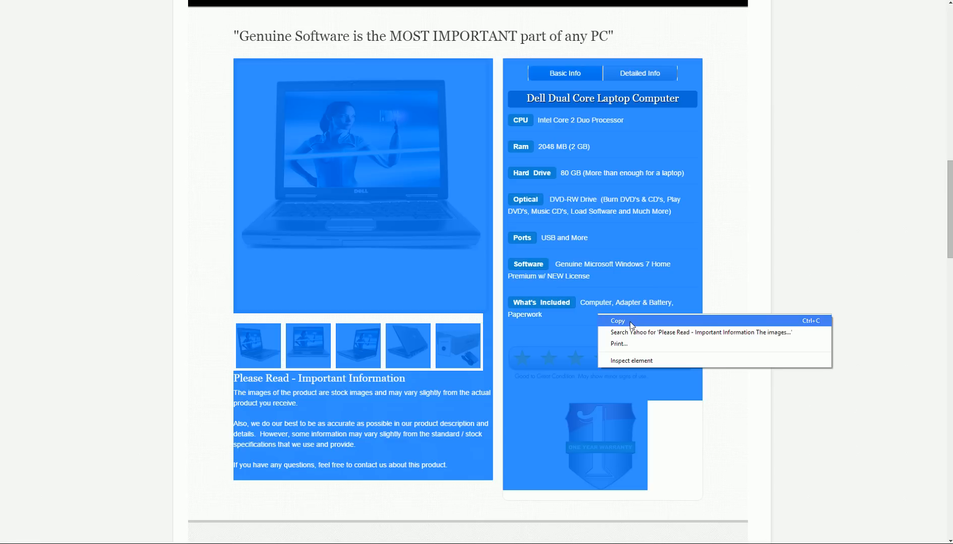
click(139, 157)
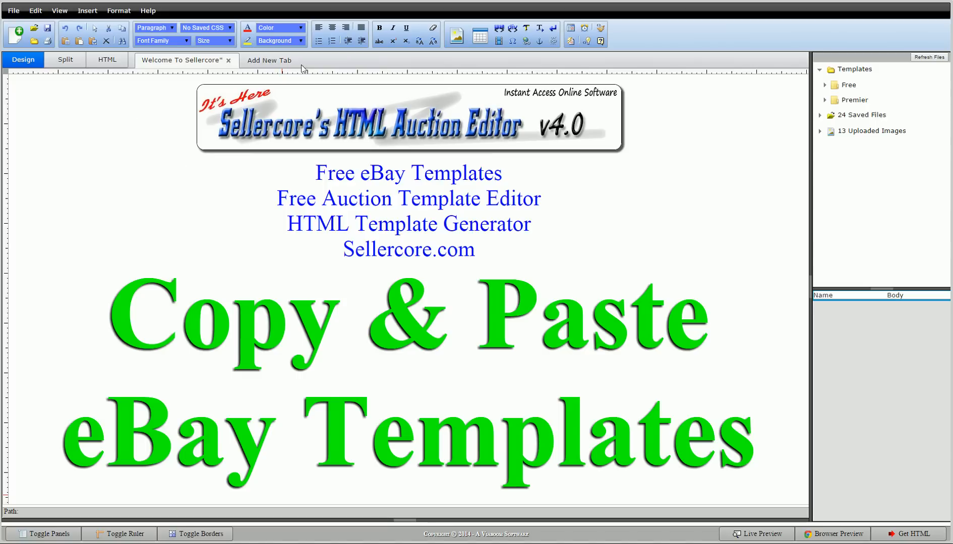
Step: Paste the copied Dell laptop template into a new blank Temp tab
click(268, 60)
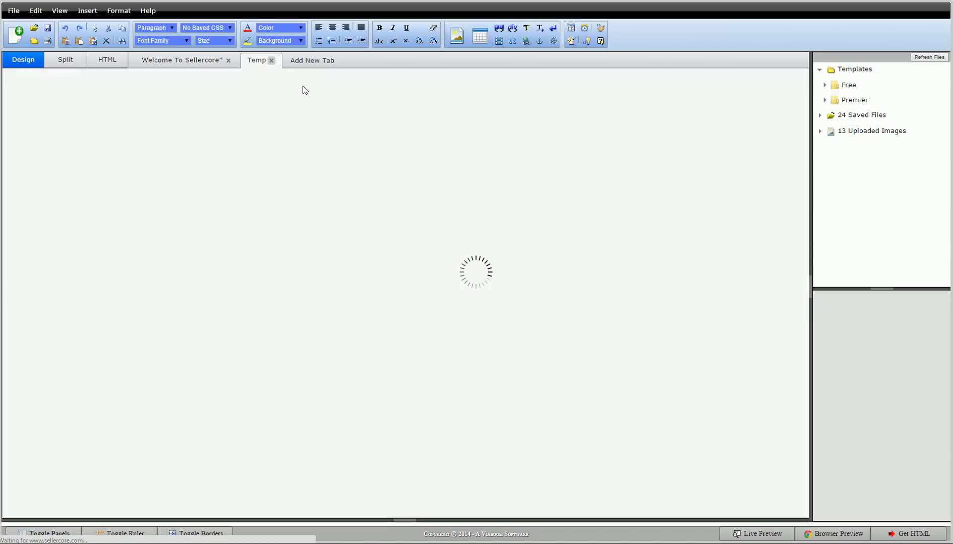
right_click(176, 126)
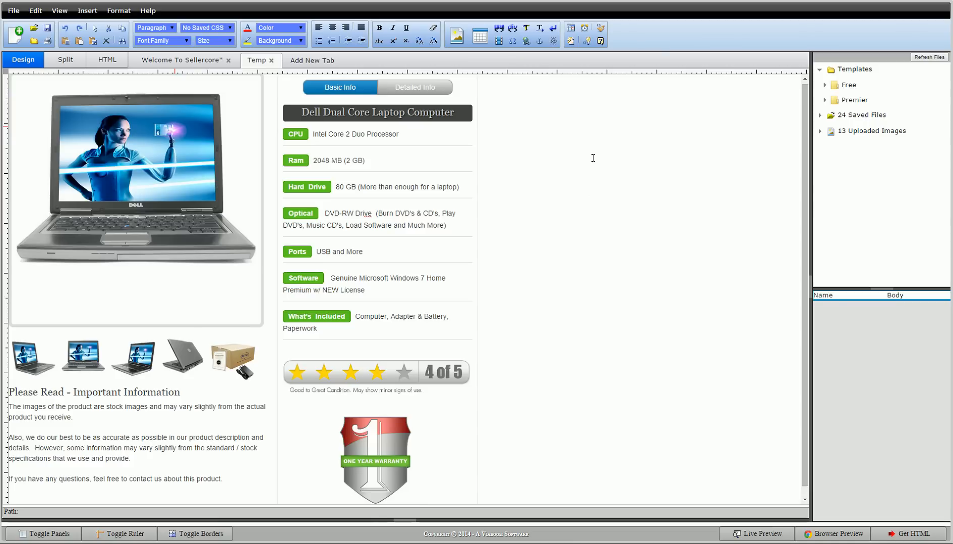
mouse_move(584, 183)
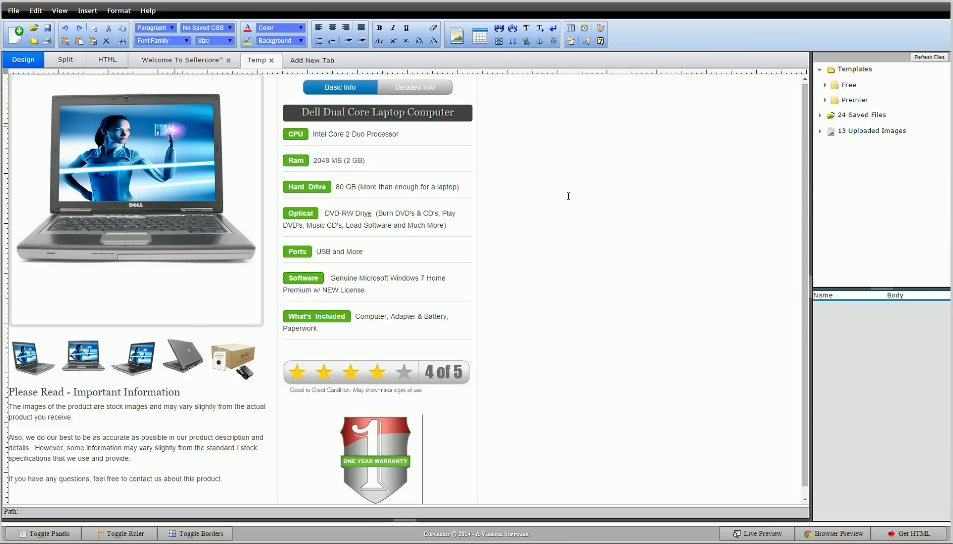
scroll(down, 3)
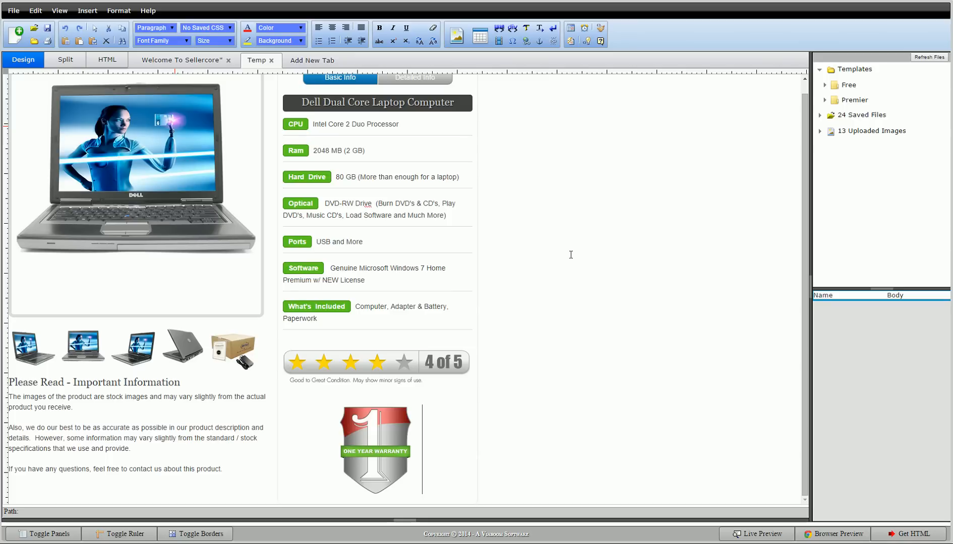
mouse_move(548, 211)
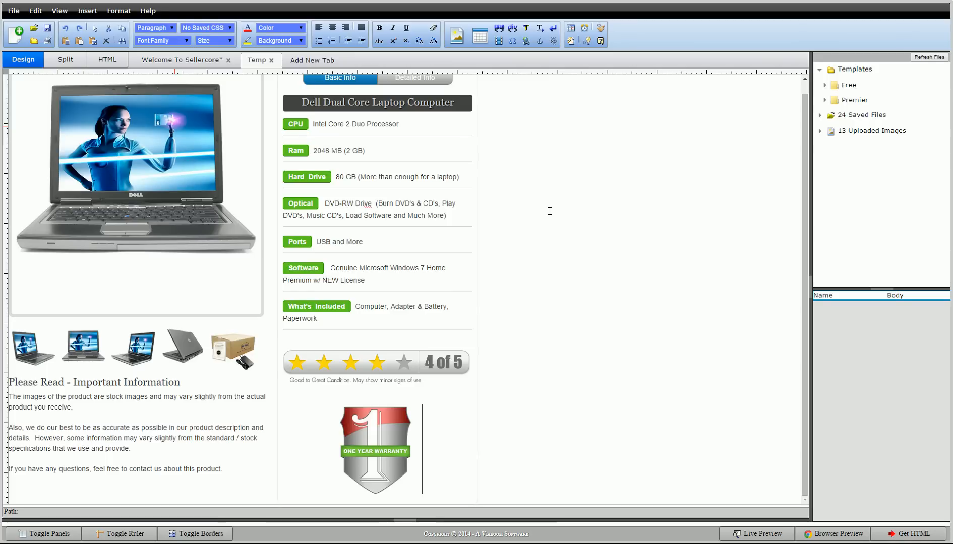
mouse_move(331, 65)
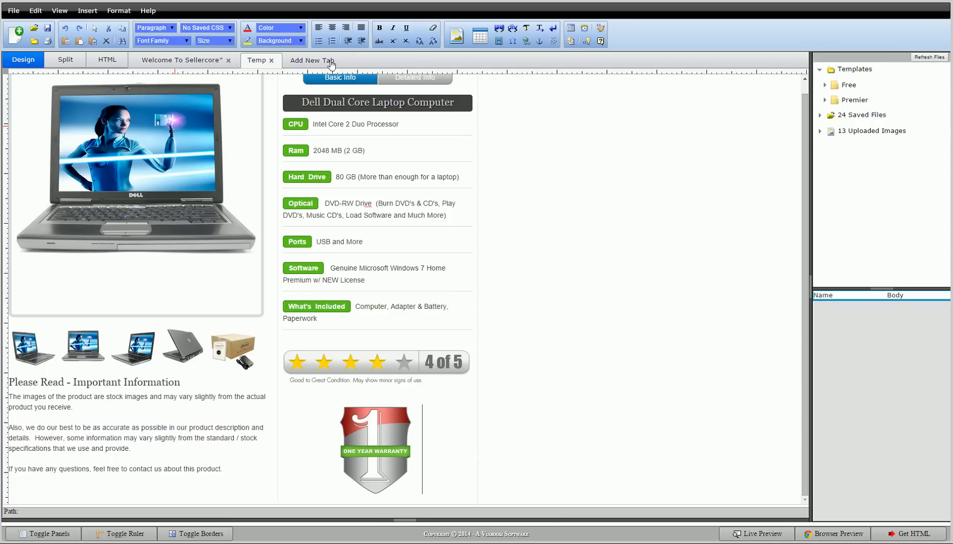
Step: Insert a div into another new blank document, Temp(1)
click(312, 60)
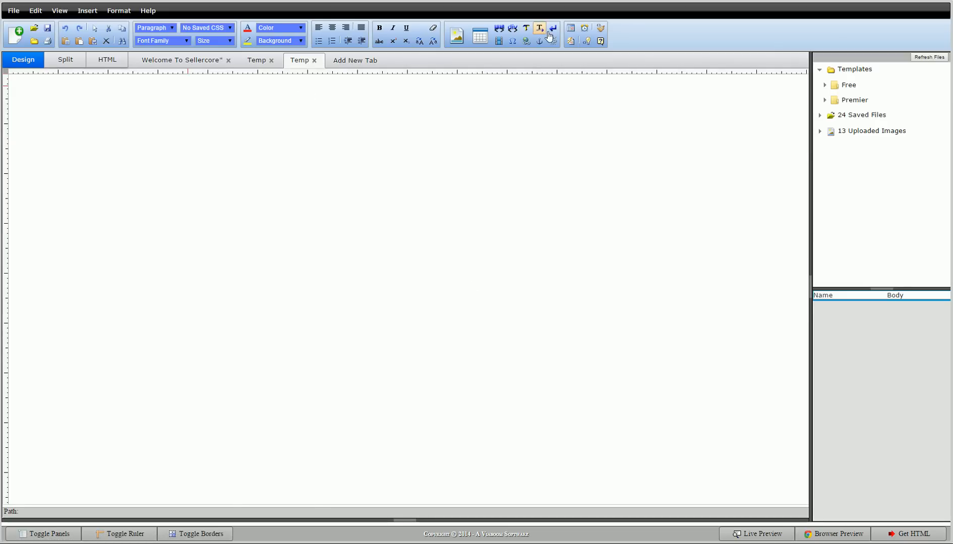
click(552, 29)
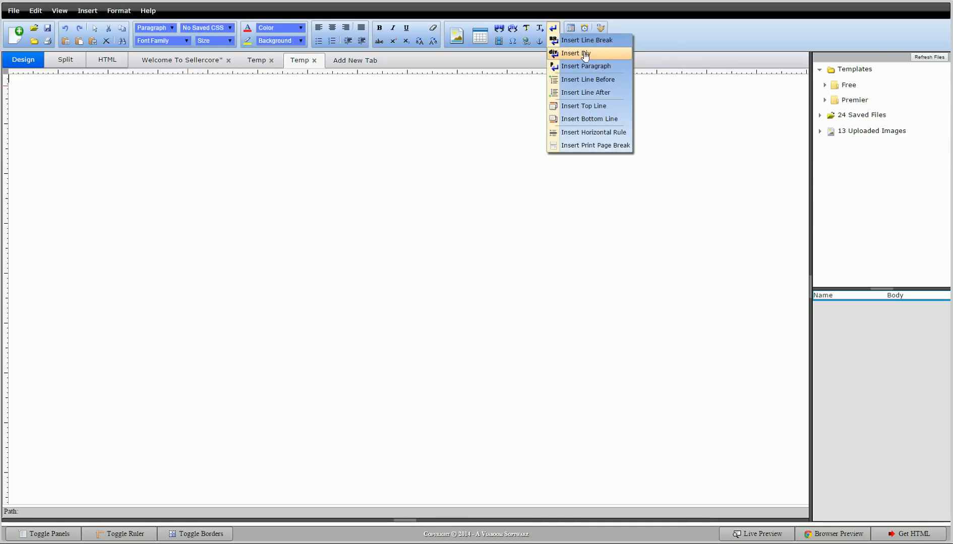
click(577, 54)
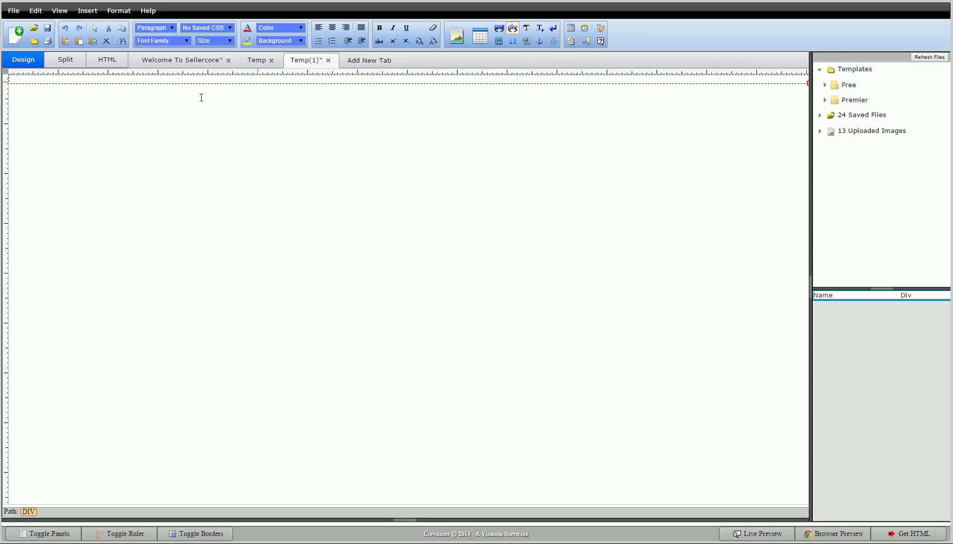
mouse_move(778, 110)
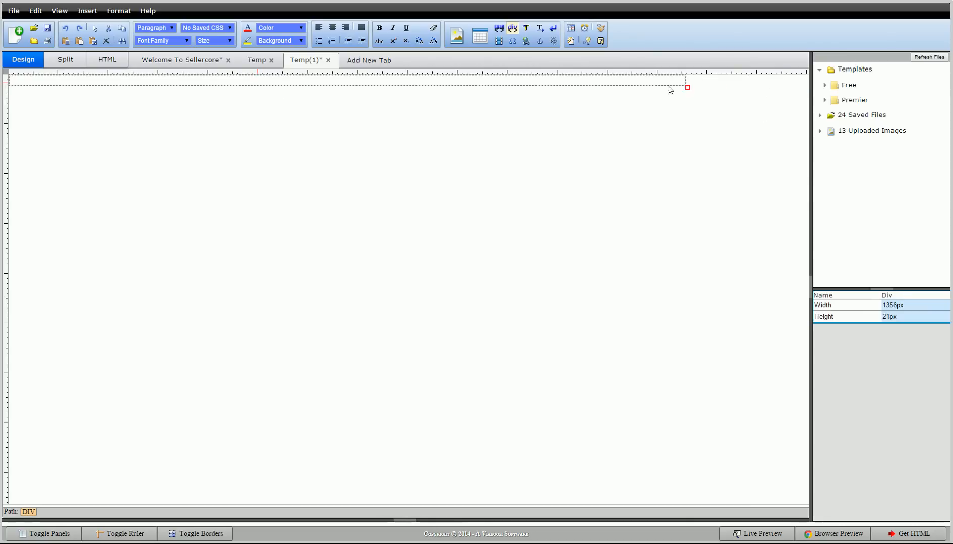
Step: Narrow the div to 1004px wide and centre it horizontally
drag(687, 87, 528, 83)
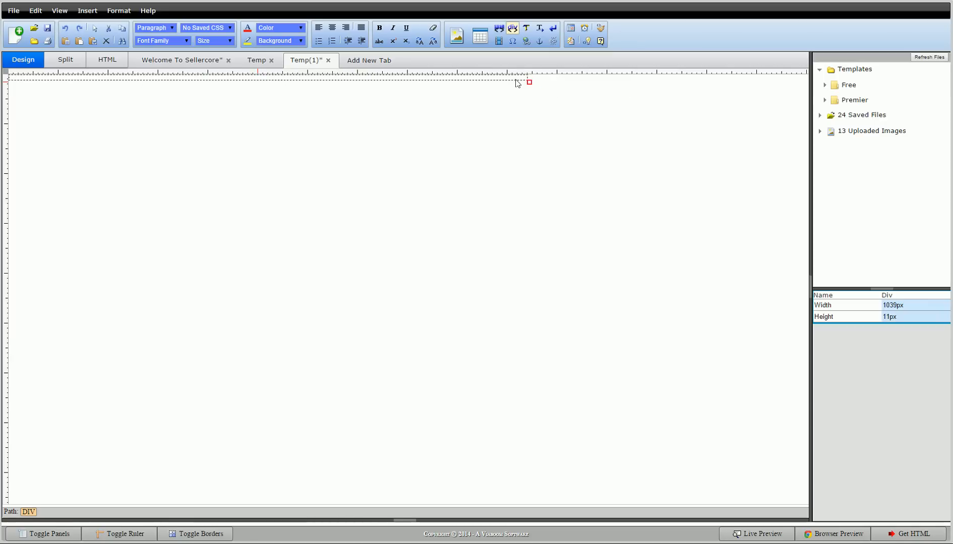
drag(529, 82, 509, 80)
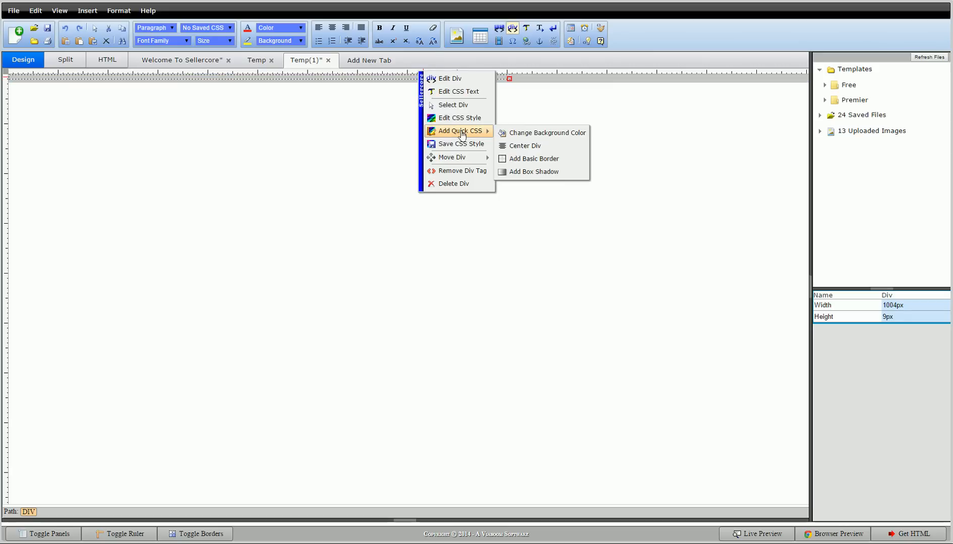
click(524, 145)
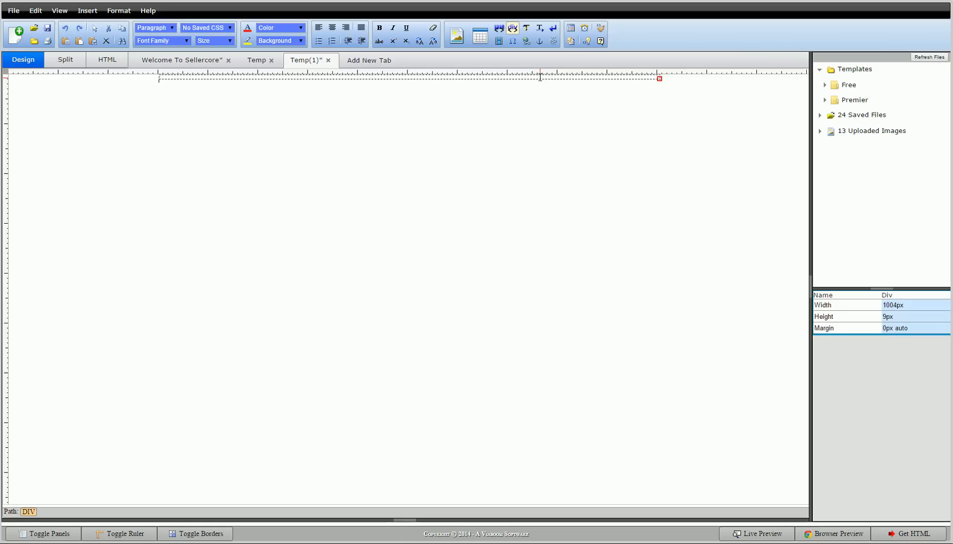
Step: Paste the copied Dell laptop template inside the centred 1004px div
right_click(539, 77)
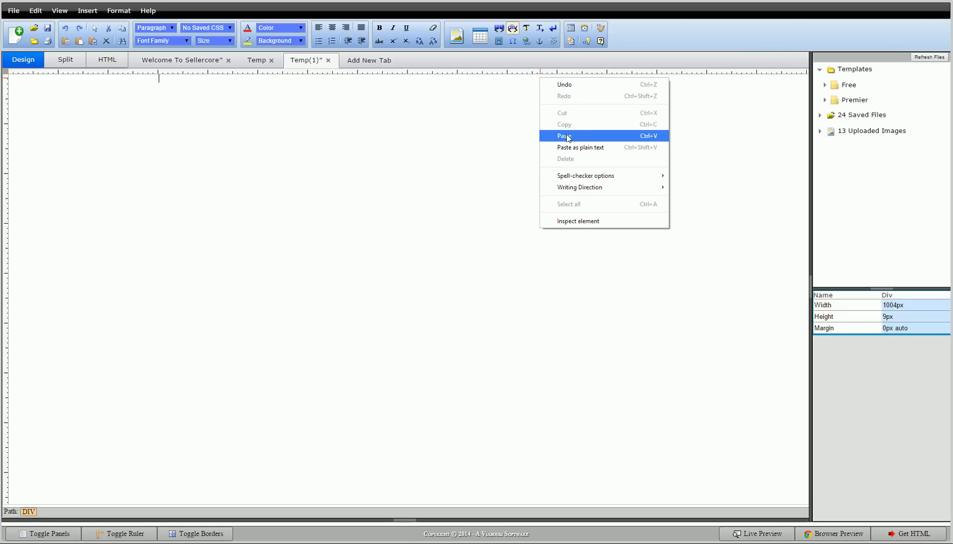
click(563, 136)
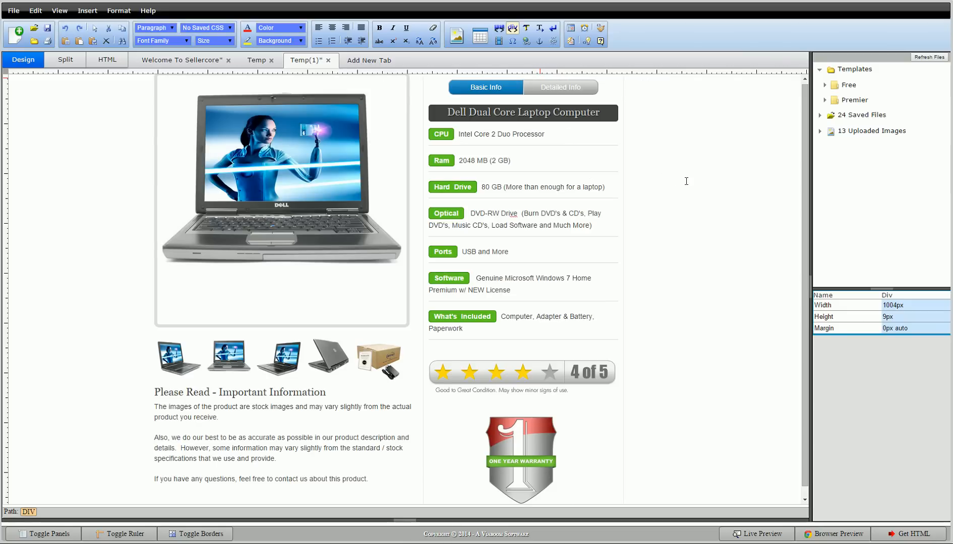
mouse_move(696, 190)
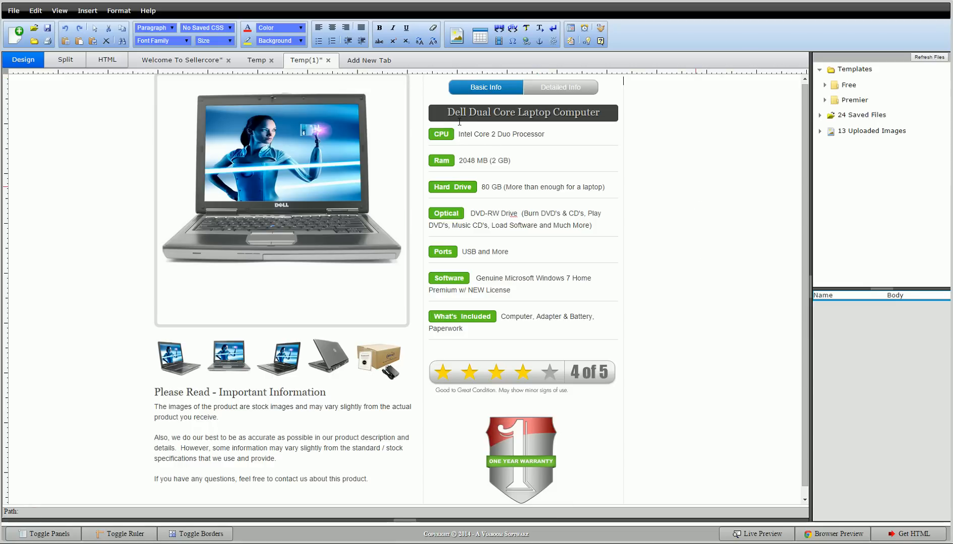
Step: Replace the 'Dell Dual Core Laptop Computer' heading with 'My Dell Laptop'
triple_click(520, 113)
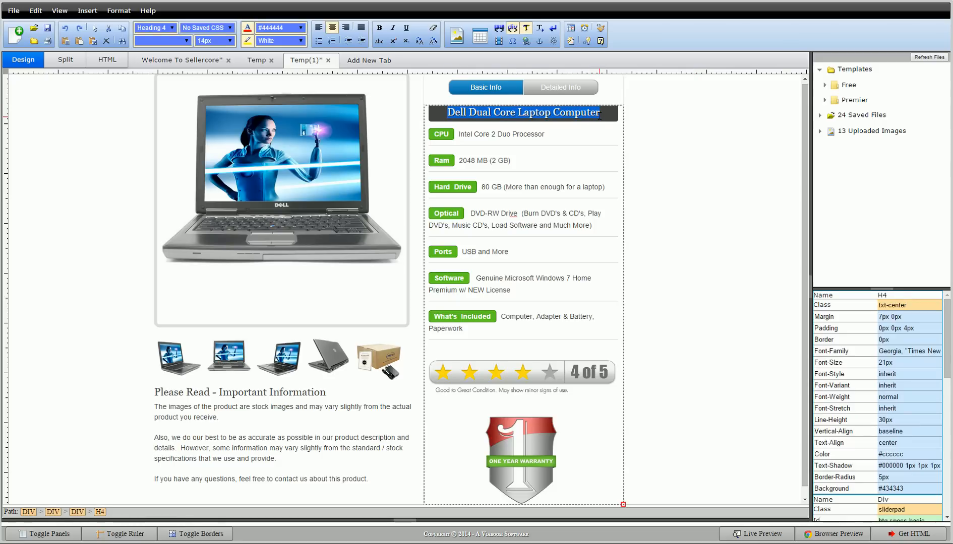
text(My)
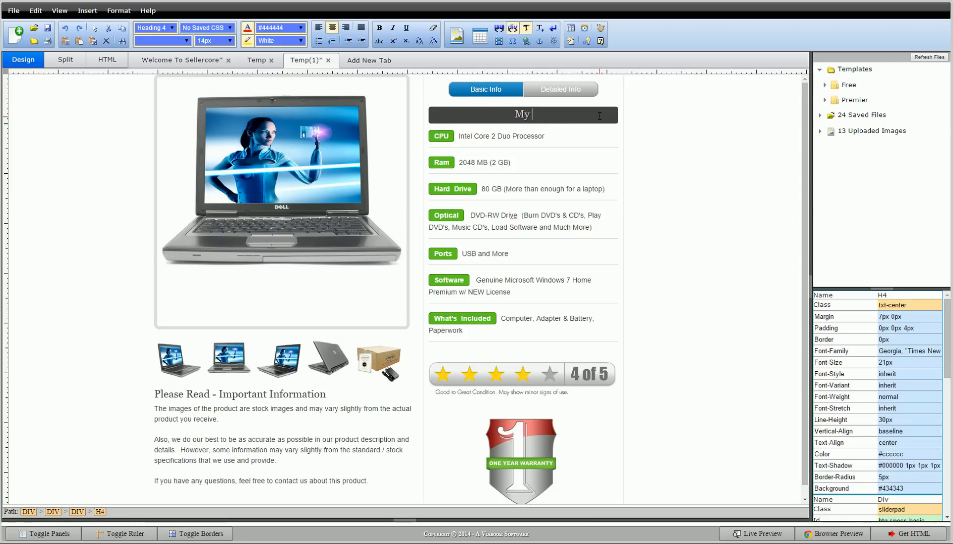
text(Dell Laptop)
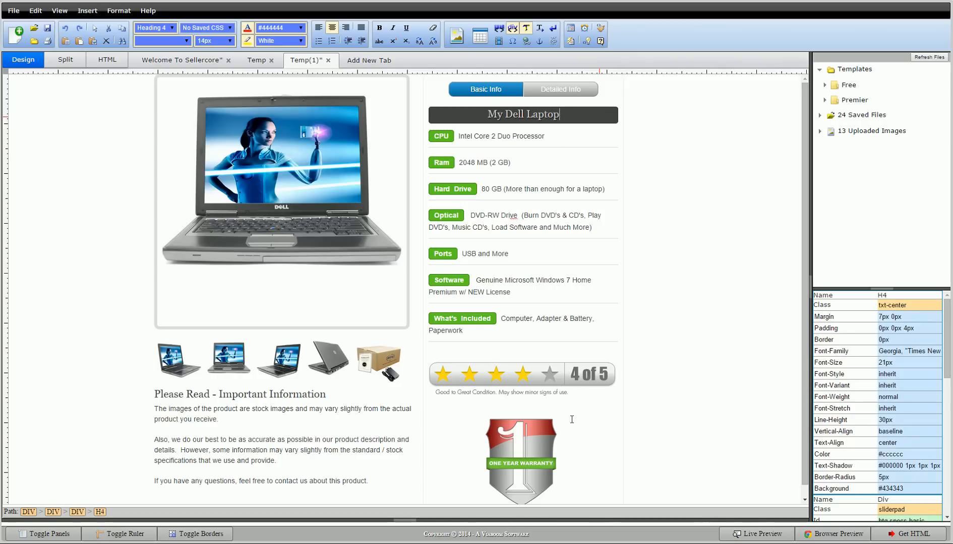
scroll(down, 3)
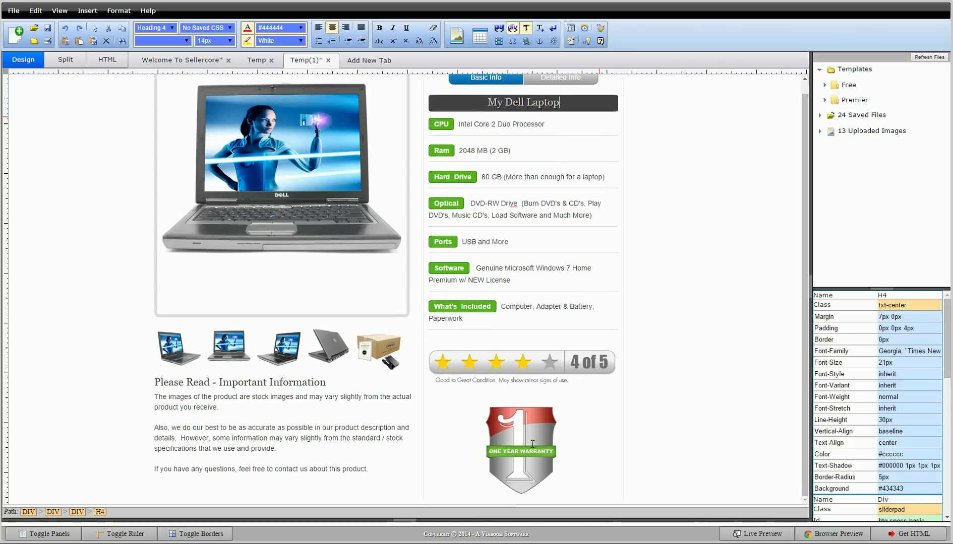
click(521, 449)
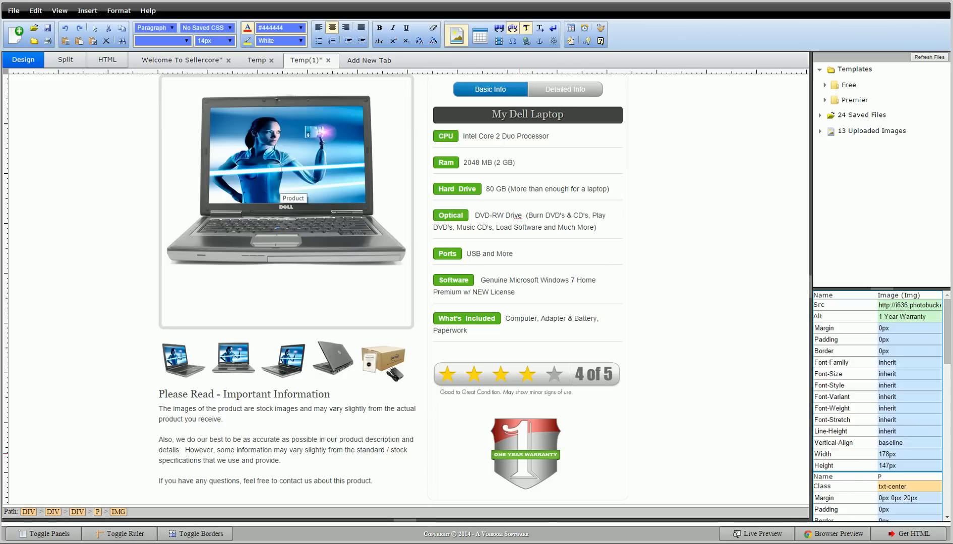
Step: Open the main product photo's Edit Image settings and start a new image upload
right_click(286, 183)
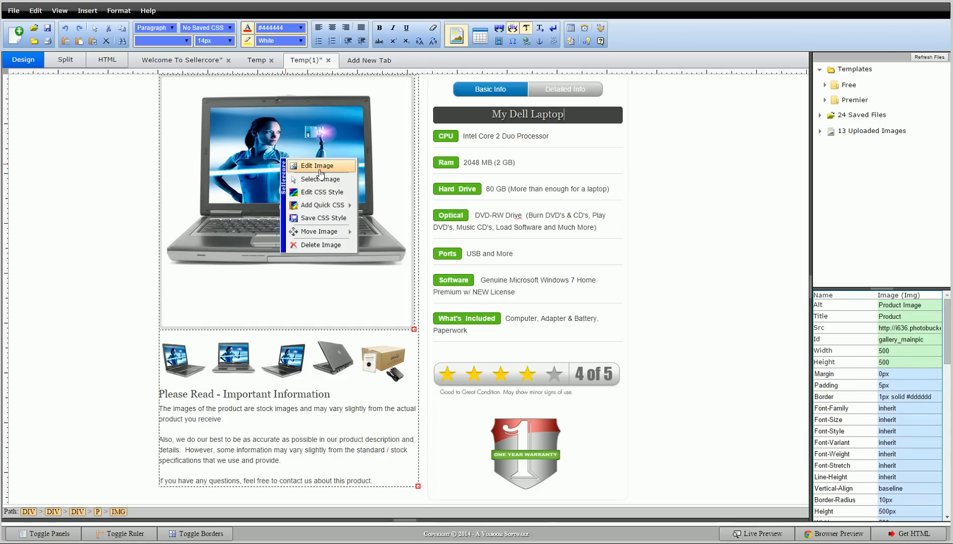
click(319, 165)
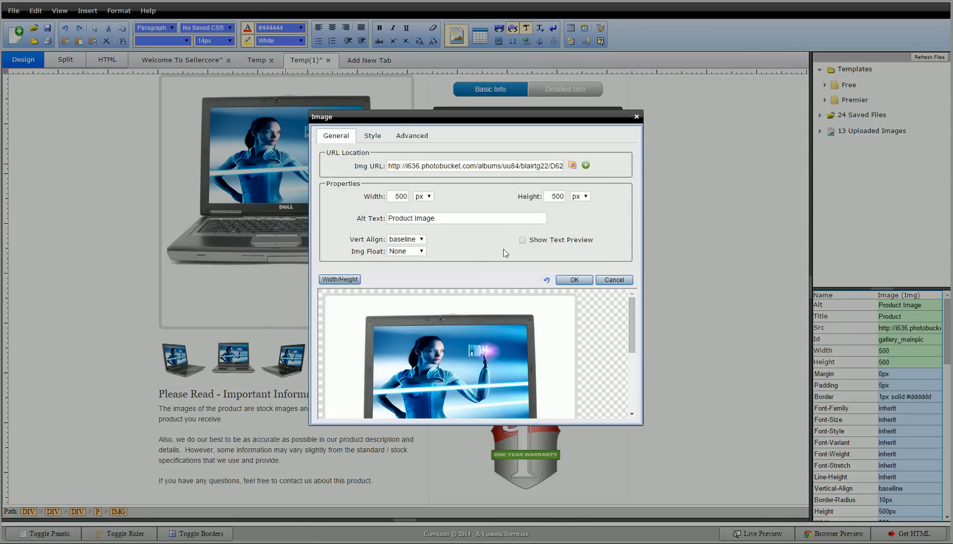
mouse_move(585, 165)
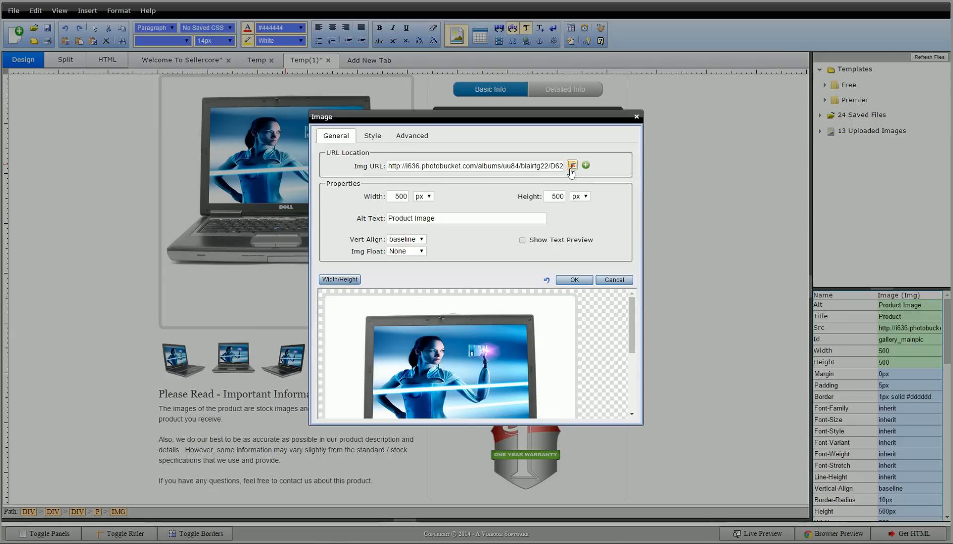
mouse_move(586, 166)
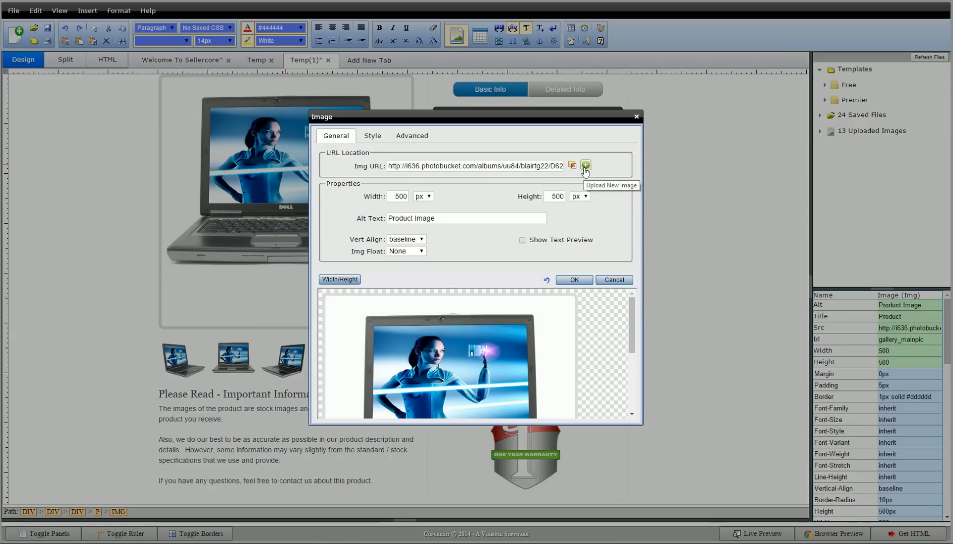
click(586, 166)
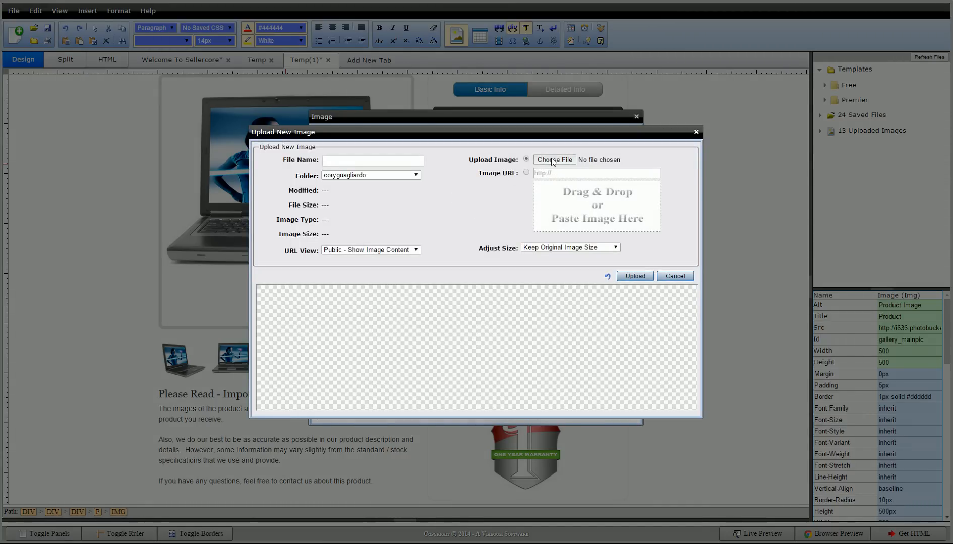
Step: Upload Dell_Laptop.JPG and apply it as the main product photo
click(554, 159)
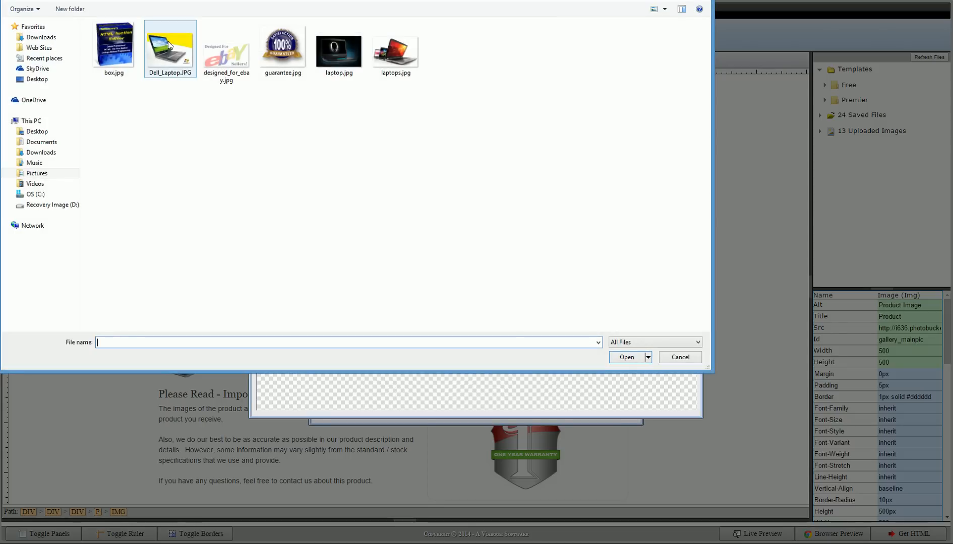
click(169, 46)
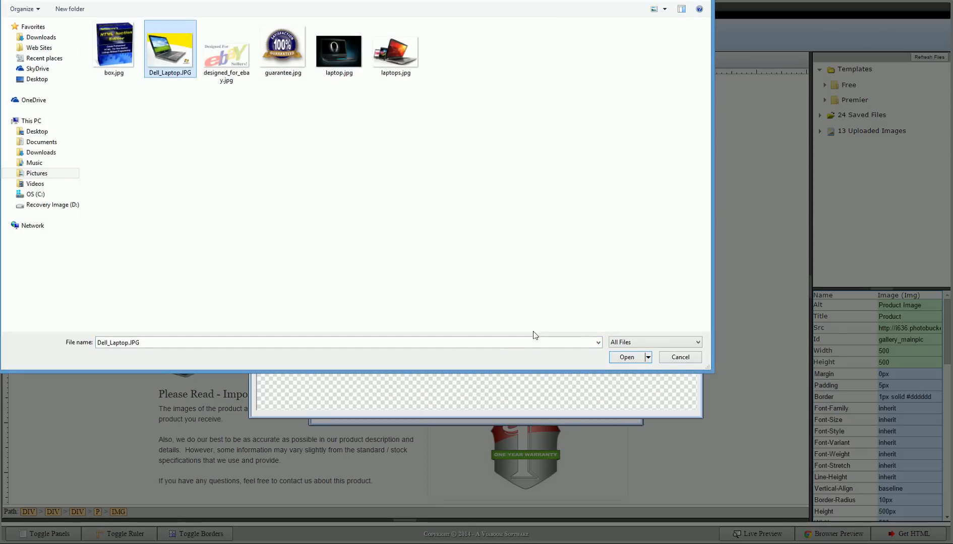
click(626, 358)
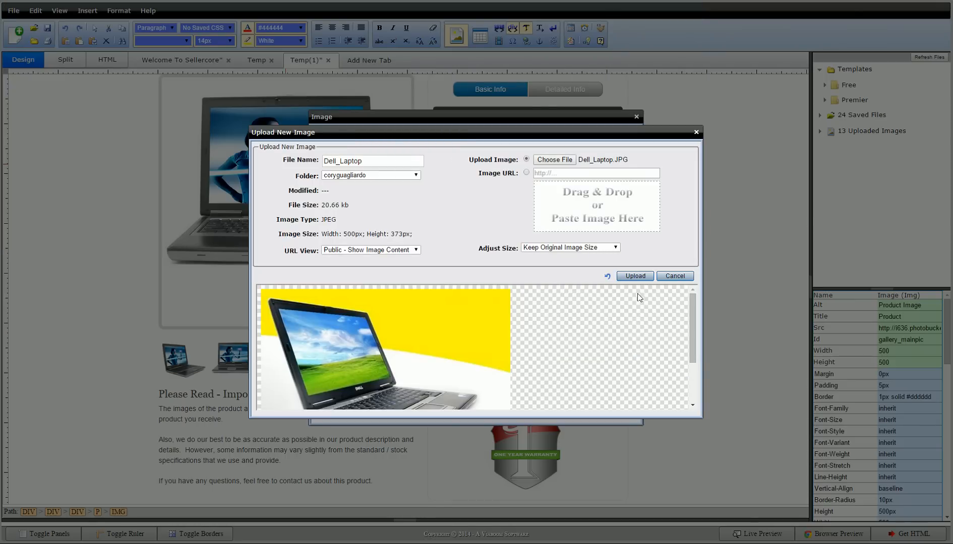
click(634, 275)
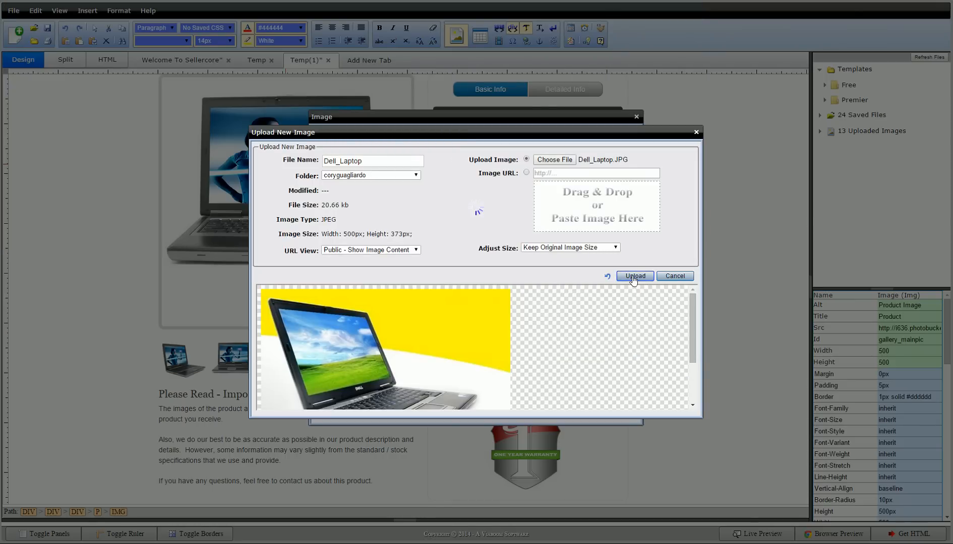
click(634, 276)
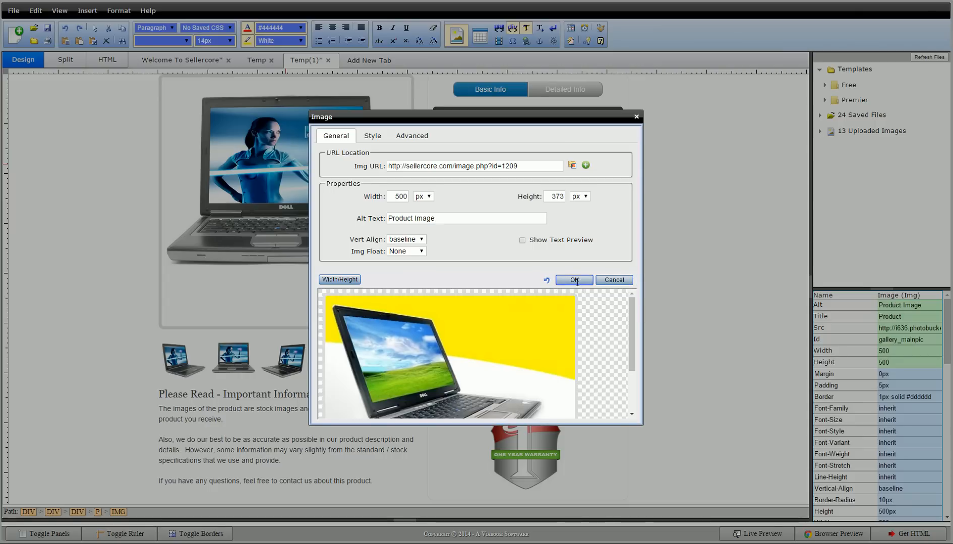
click(573, 281)
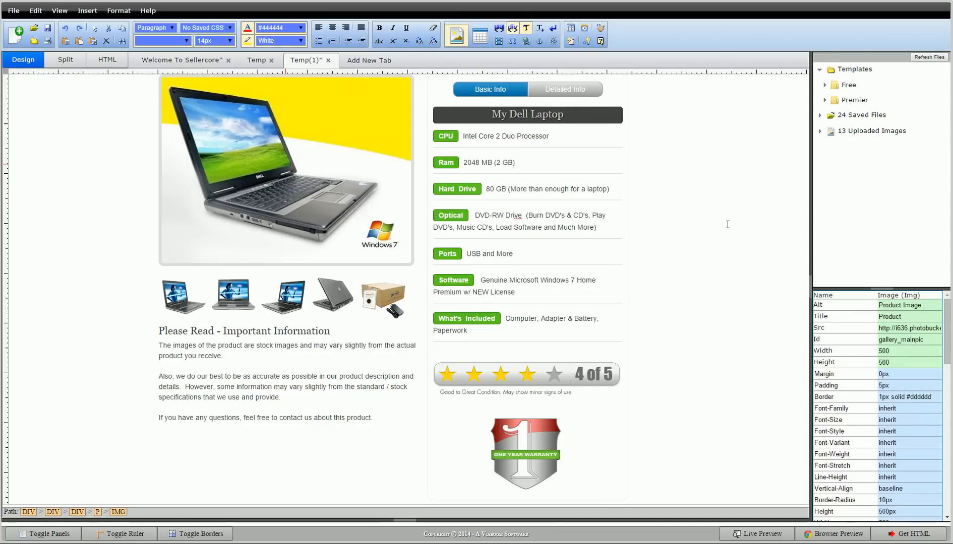
mouse_move(730, 223)
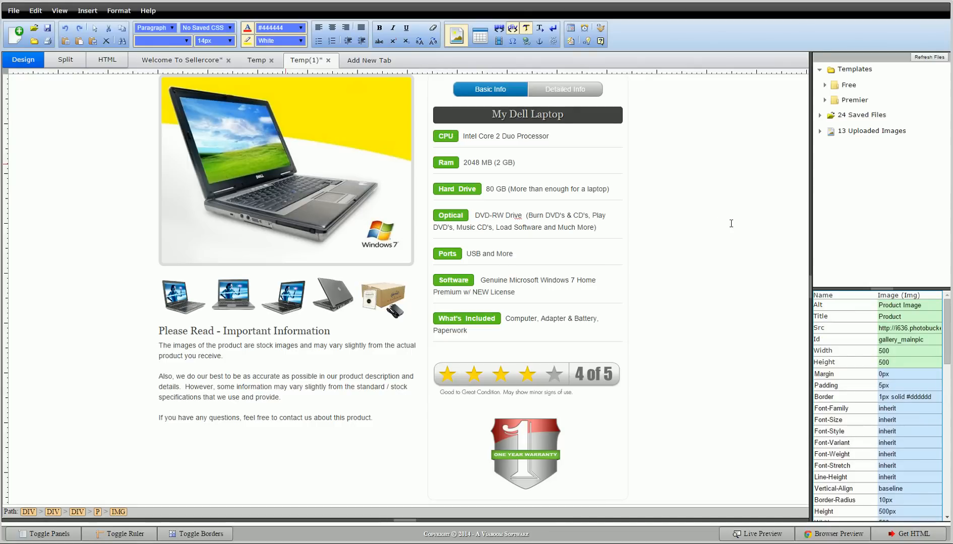
mouse_move(733, 220)
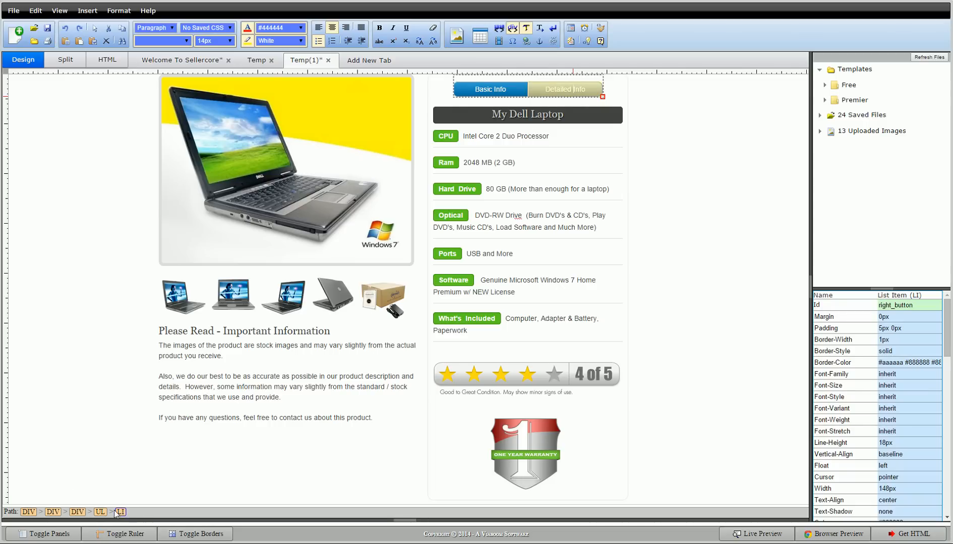
Step: Delete the div holding the Basic Info and Detailed Info tab buttons
click(77, 512)
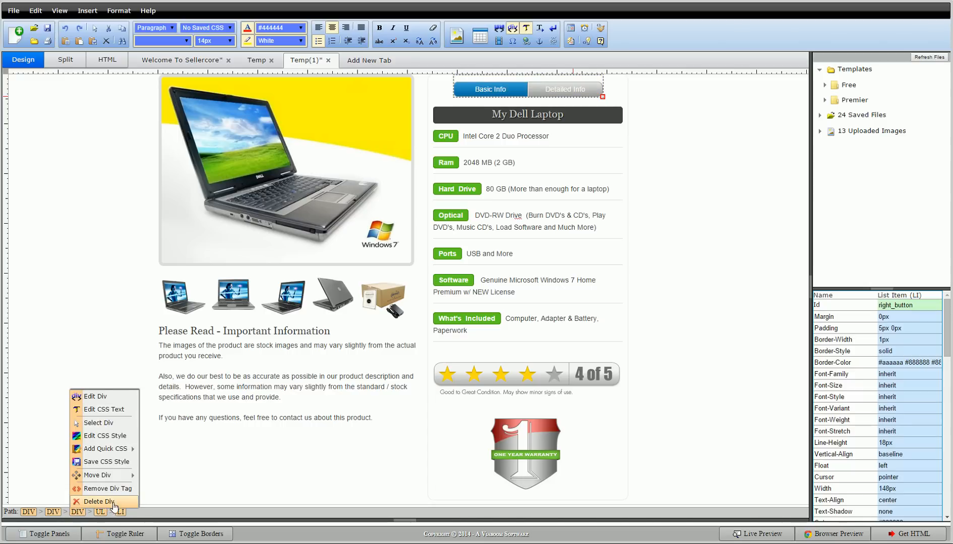
click(98, 501)
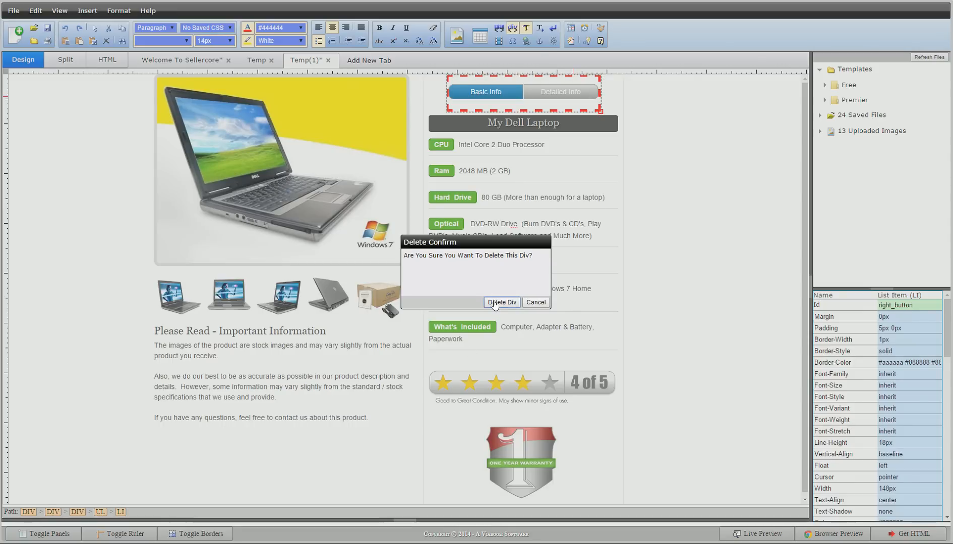
click(501, 301)
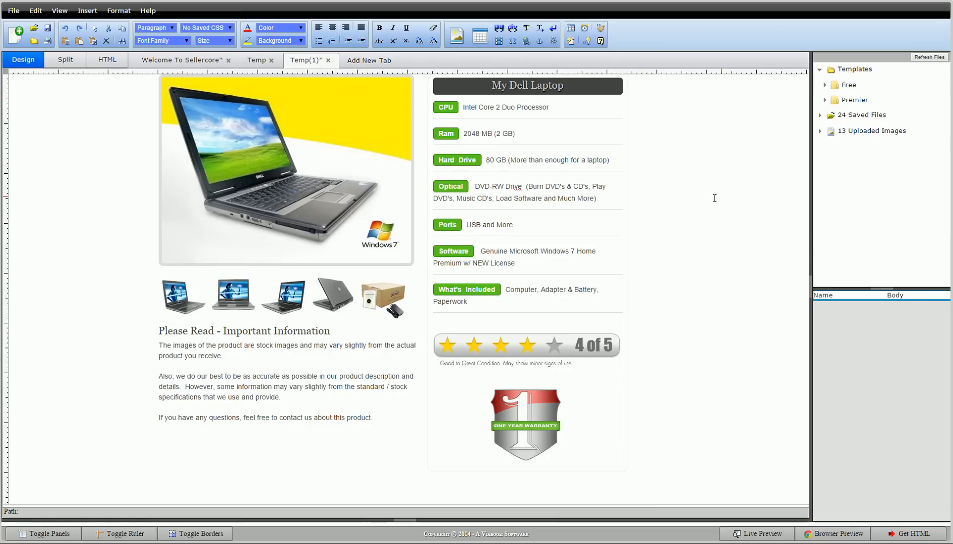
mouse_move(710, 204)
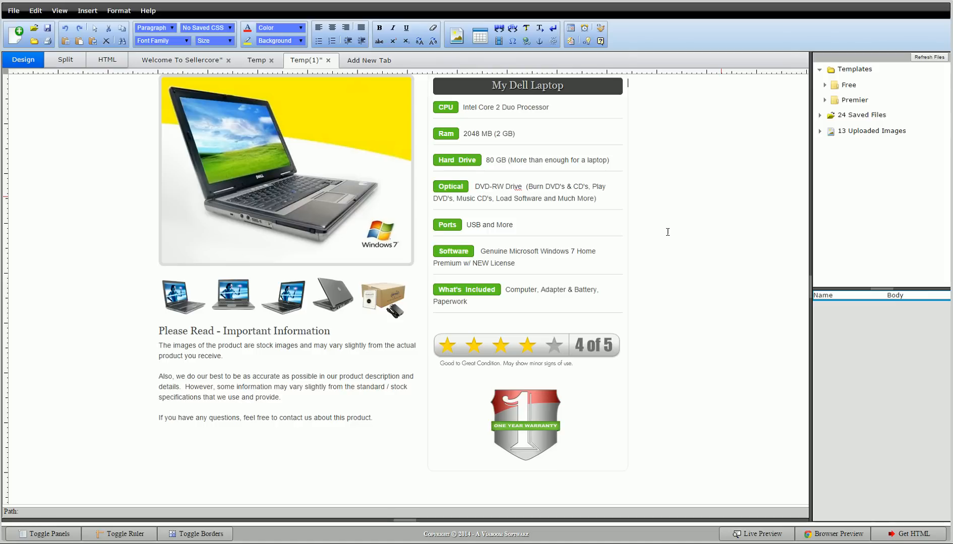
mouse_move(672, 241)
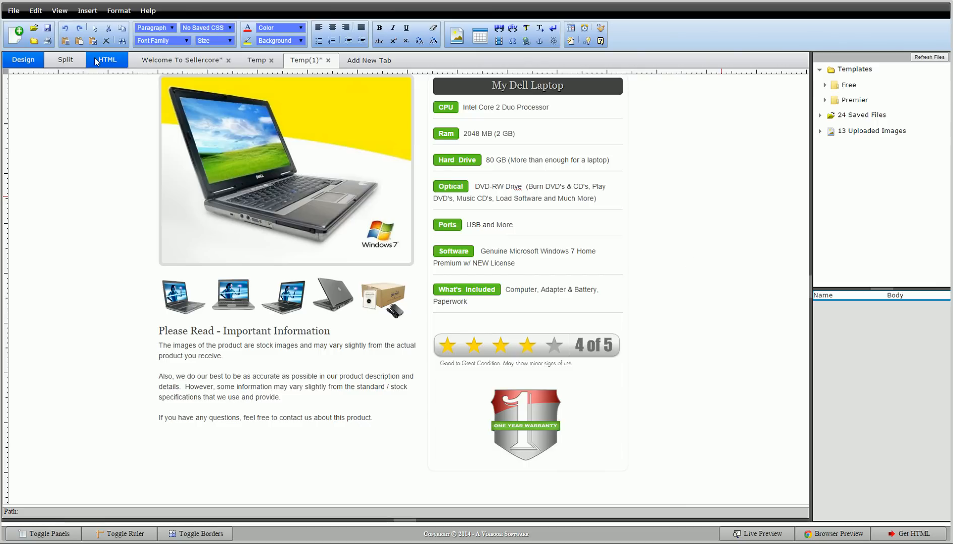
click(106, 59)
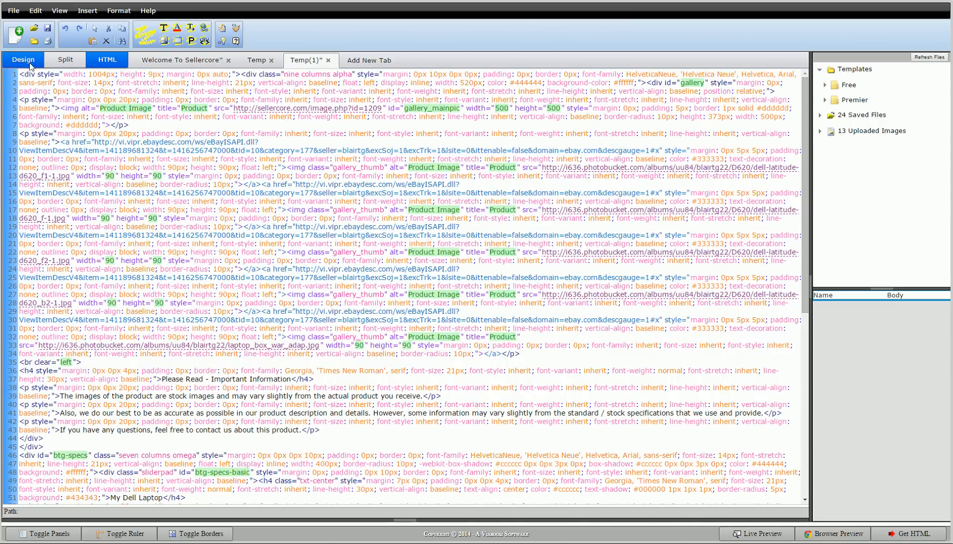
click(23, 59)
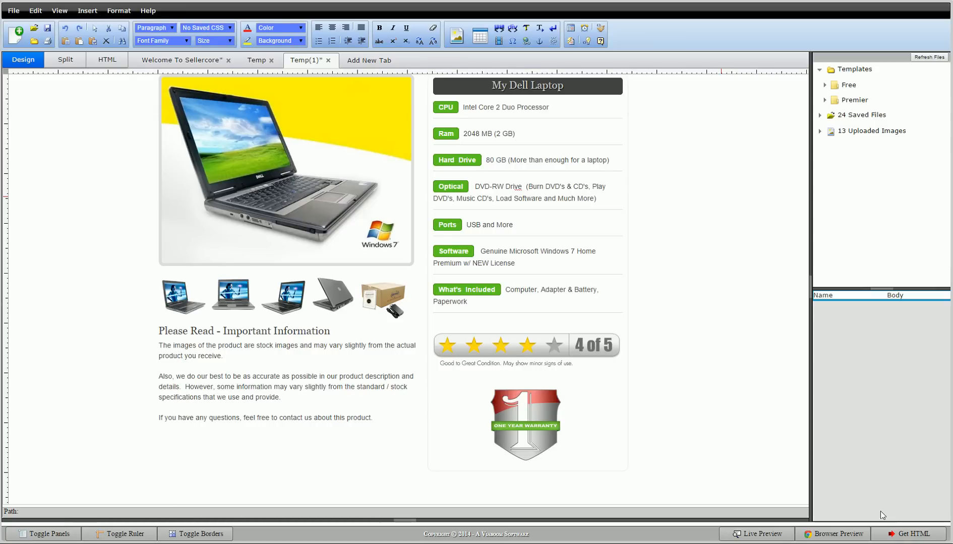
click(910, 534)
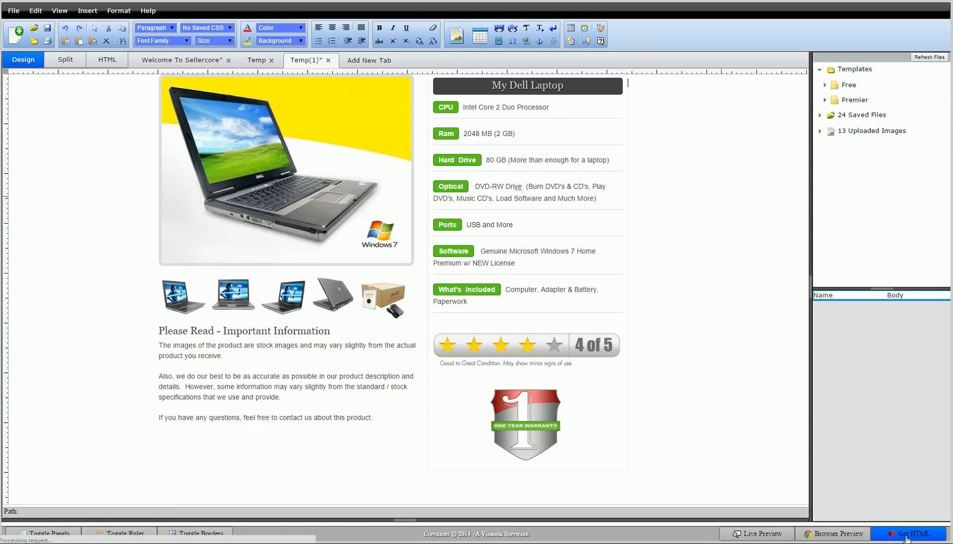
Step: Select all exported HTML code in the Get HTML dialog for copying
click(912, 534)
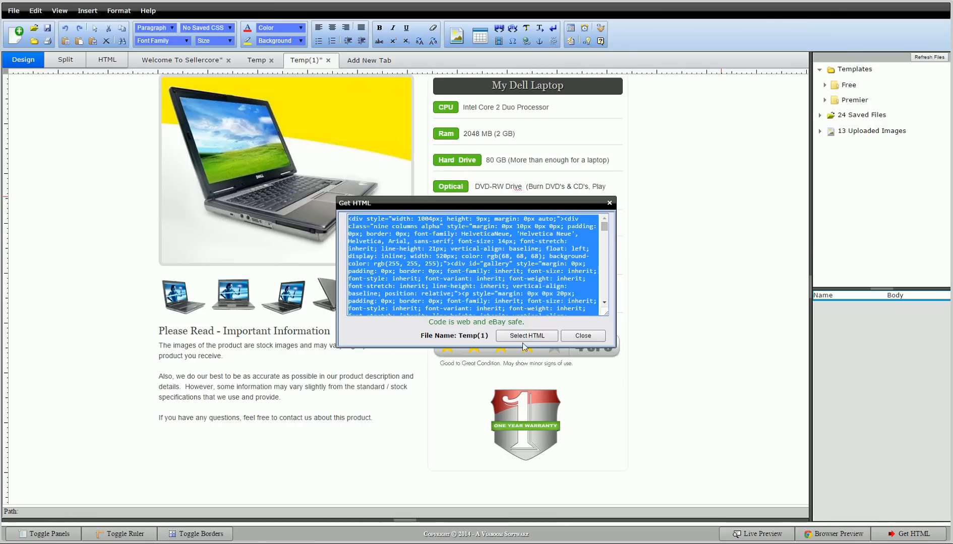
right_click(455, 261)
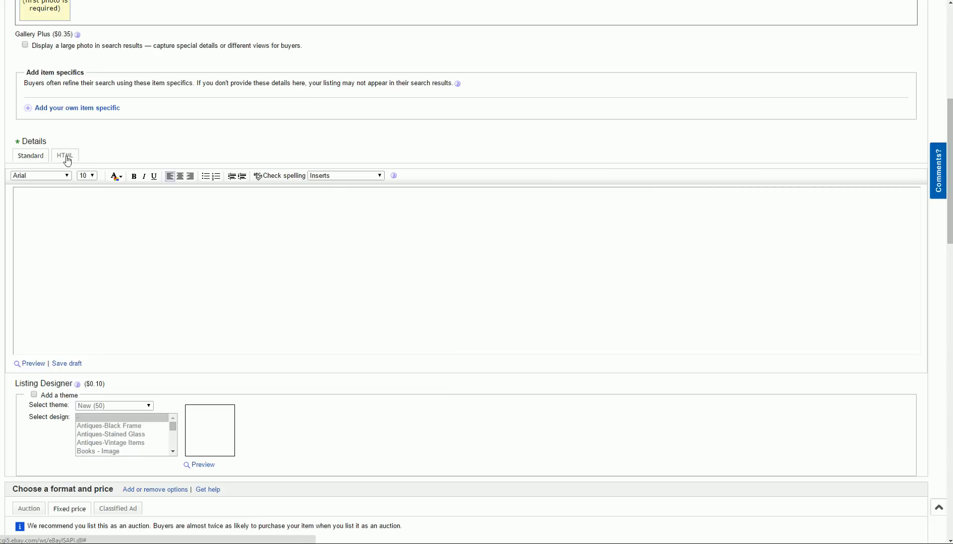
Step: Paste the template code into eBay's HTML description box and preview it in Standard view
click(65, 155)
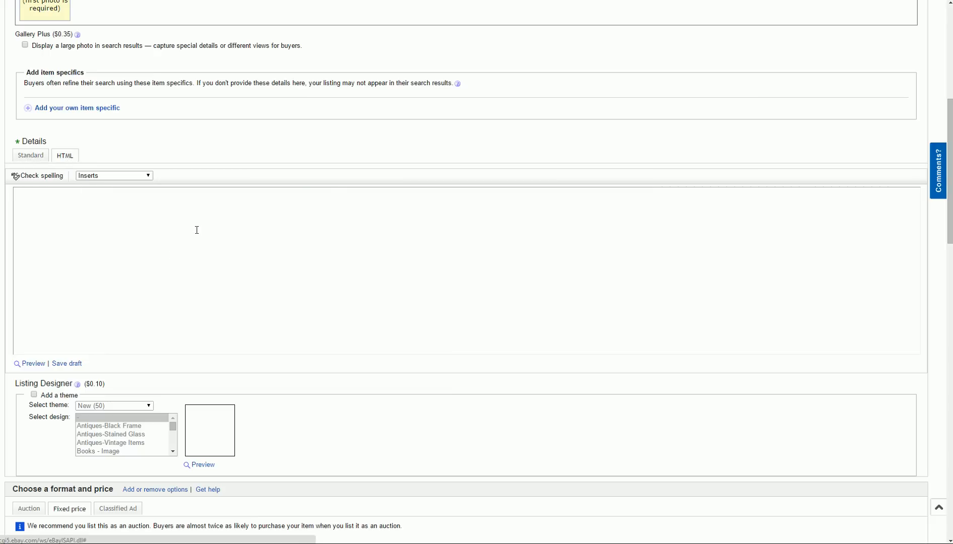
right_click(196, 230)
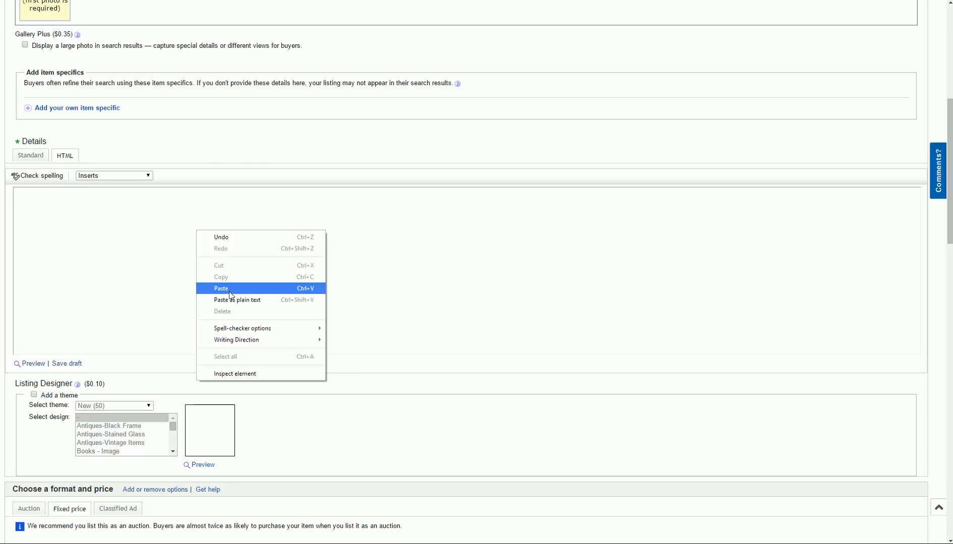
click(221, 288)
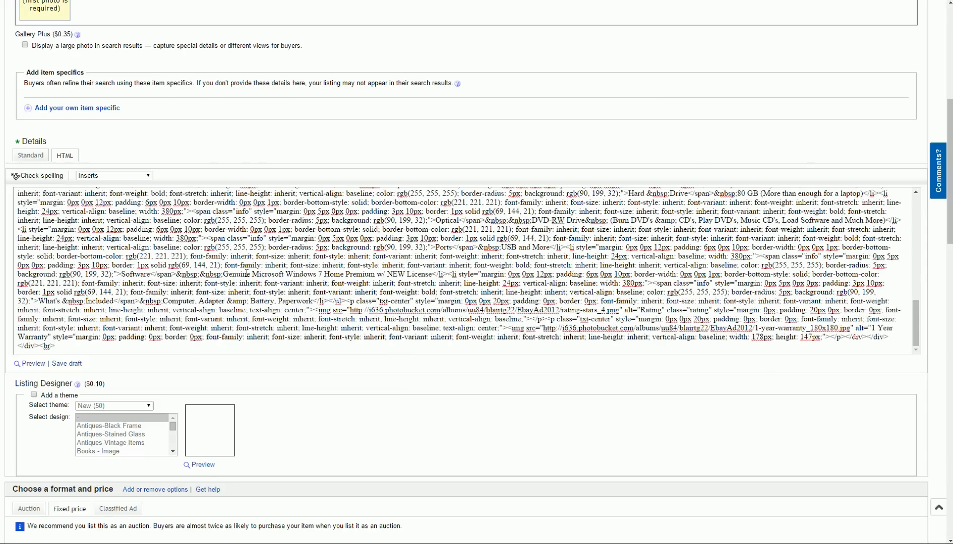
click(30, 156)
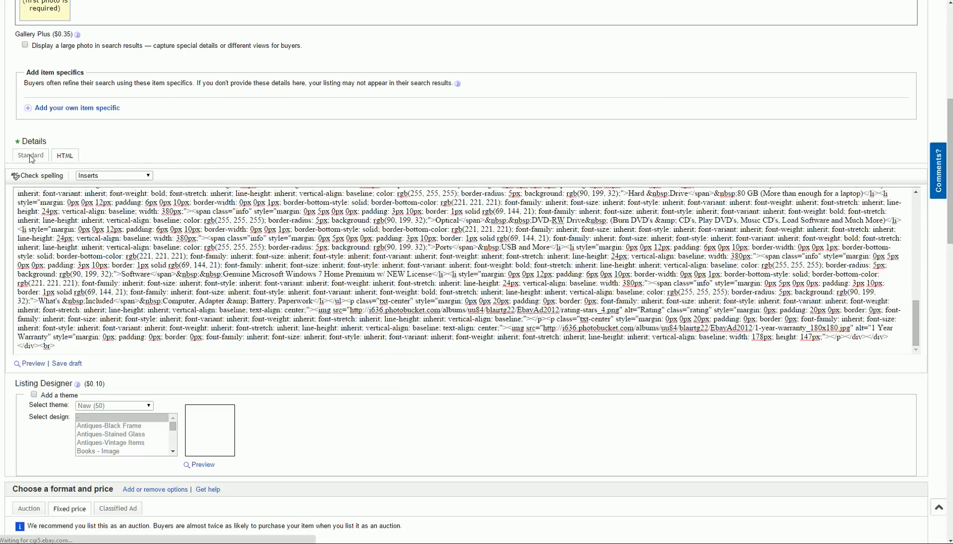
click(29, 156)
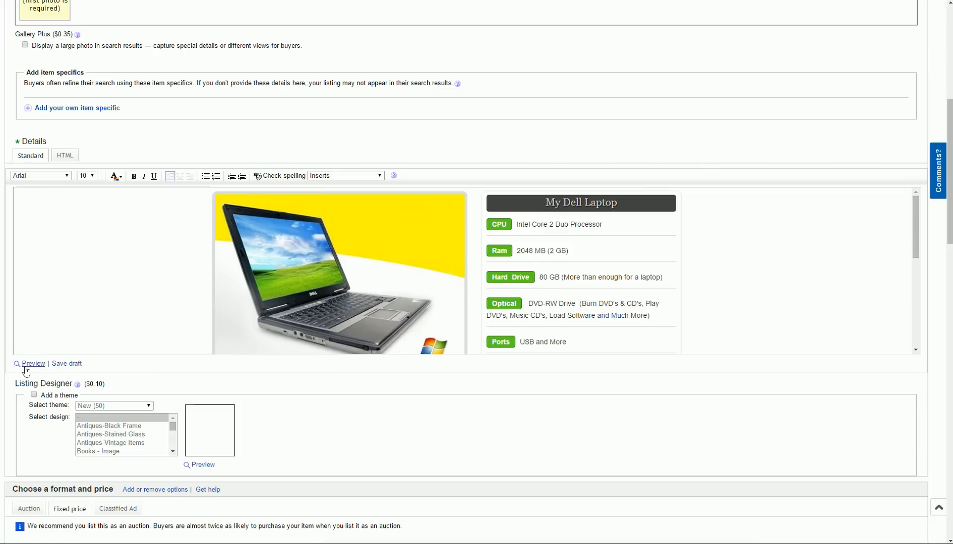
mouse_move(450, 190)
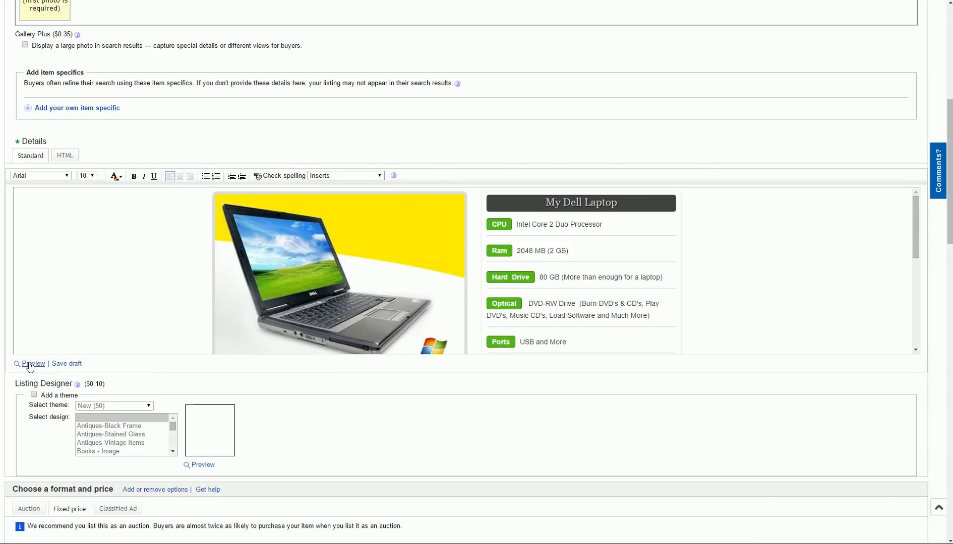
Step: Preview the eBay listing, scroll through the My Dell Laptop description, then close the preview
click(32, 363)
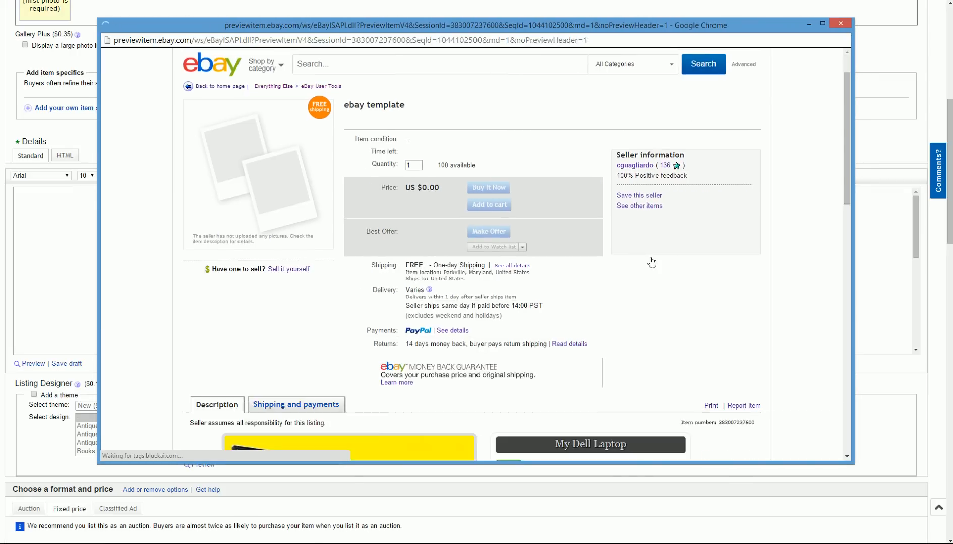
scroll(down, 3)
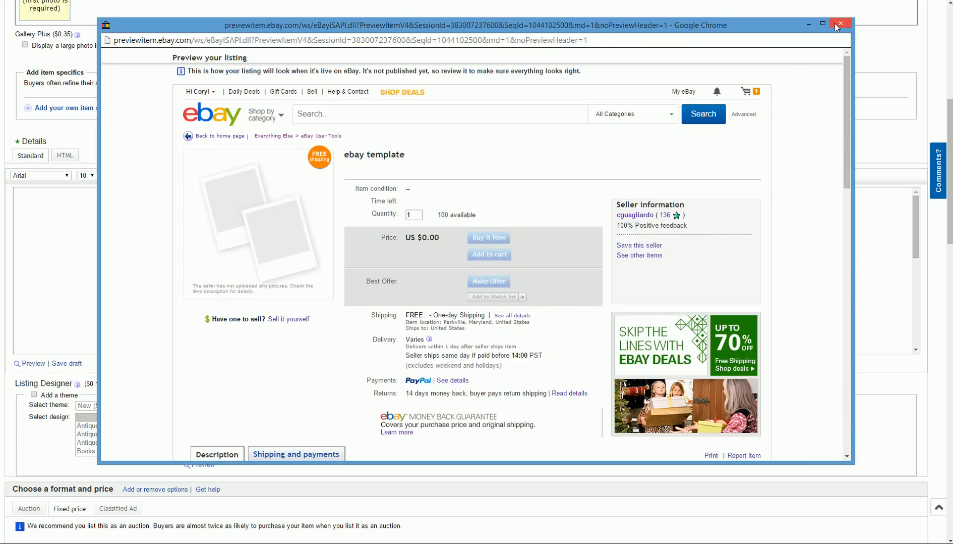
click(840, 23)
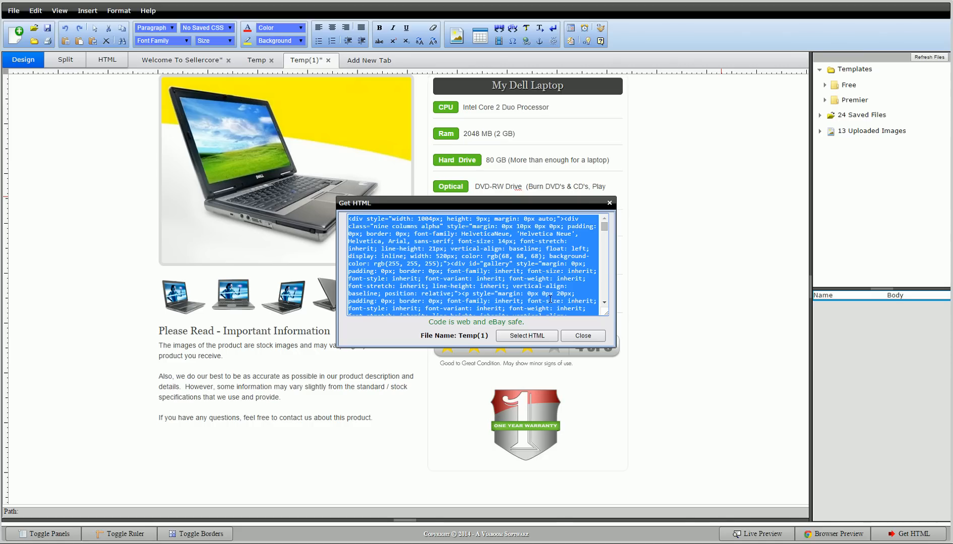
Step: Dismiss the Get HTML export dialog and return to the Welcome To Sellercore tab
click(581, 335)
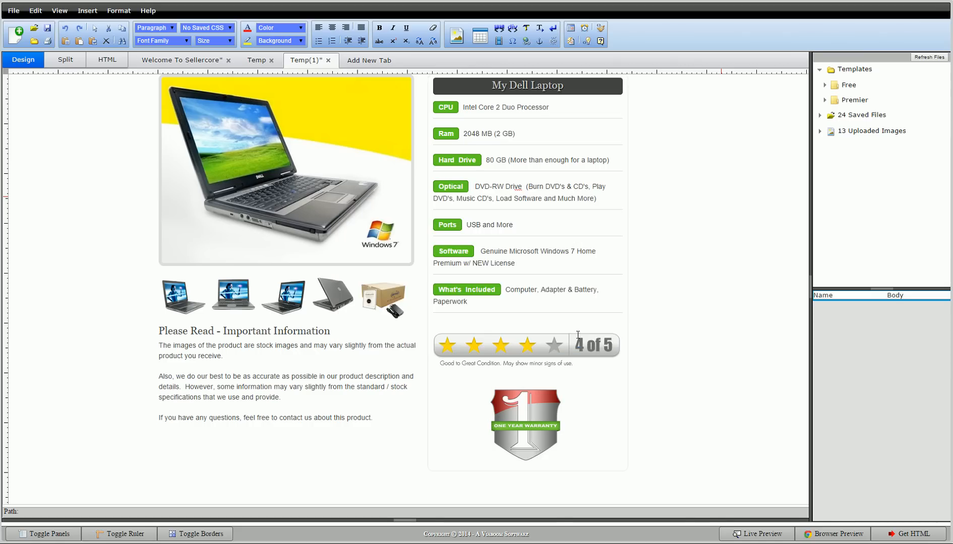
click(183, 59)
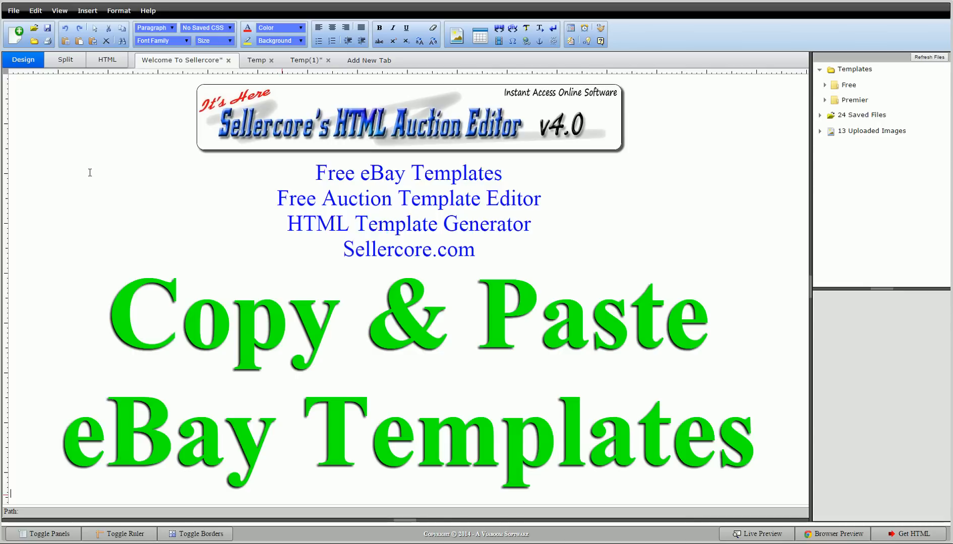
mouse_move(71, 187)
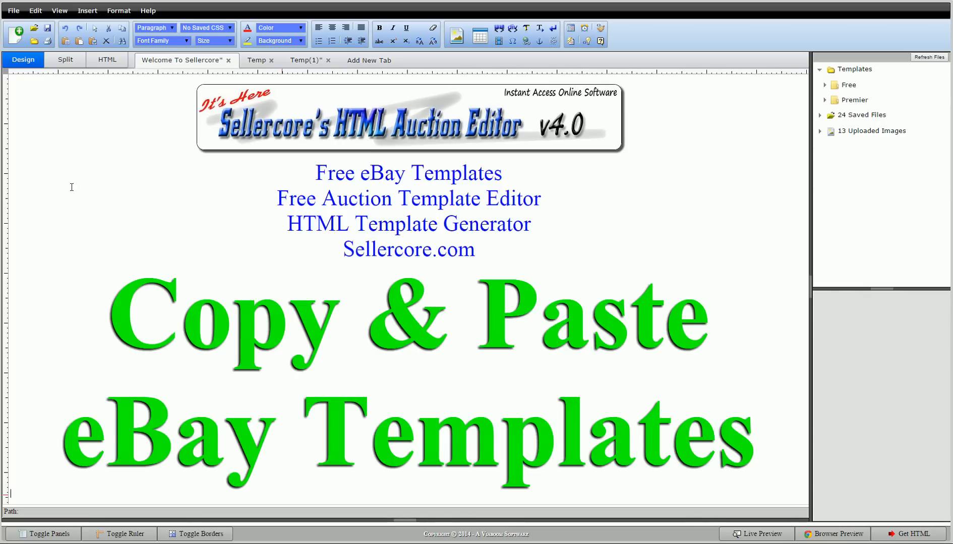